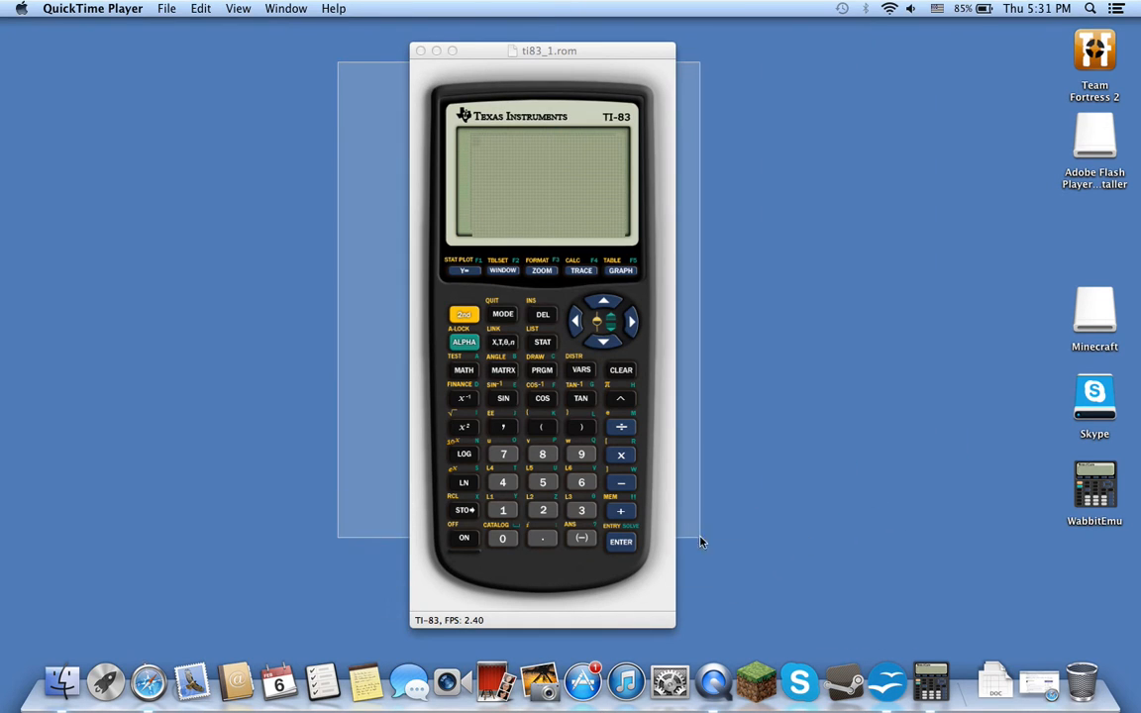
Power on the TI-83, enter Y1=9 and plot its horizontal line on the graph screen.
{"action": "left_click", "coordinate": [543, 51]}
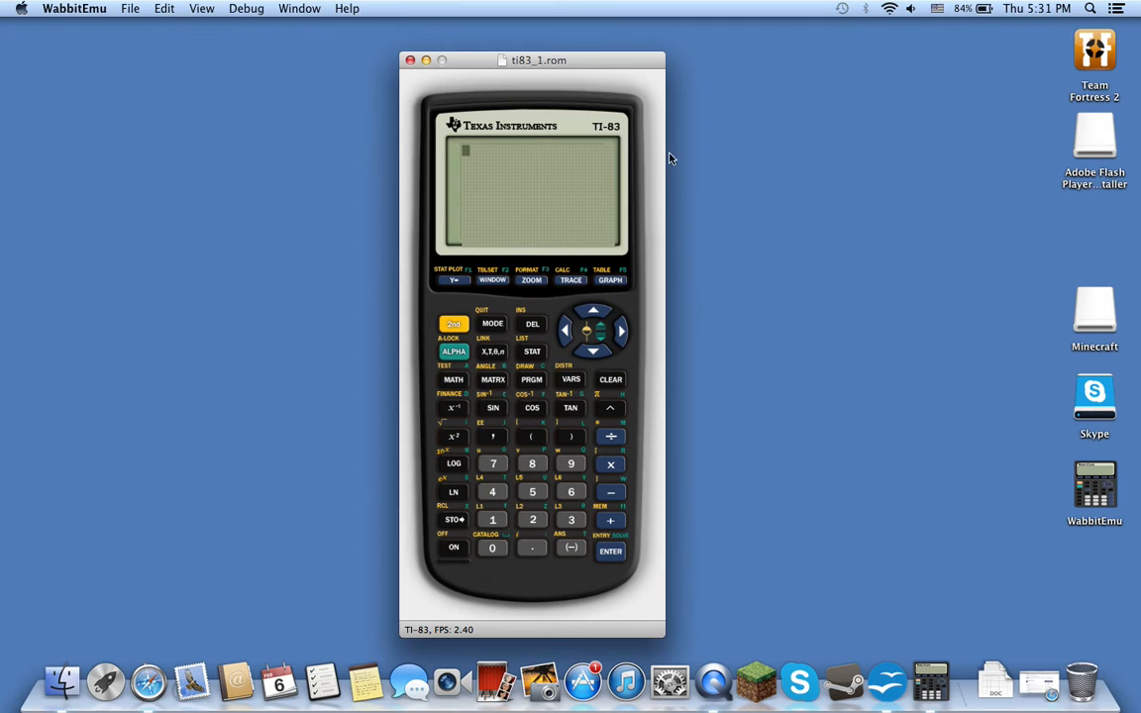
{"action": "mouse_move", "coordinate": [612, 297]}
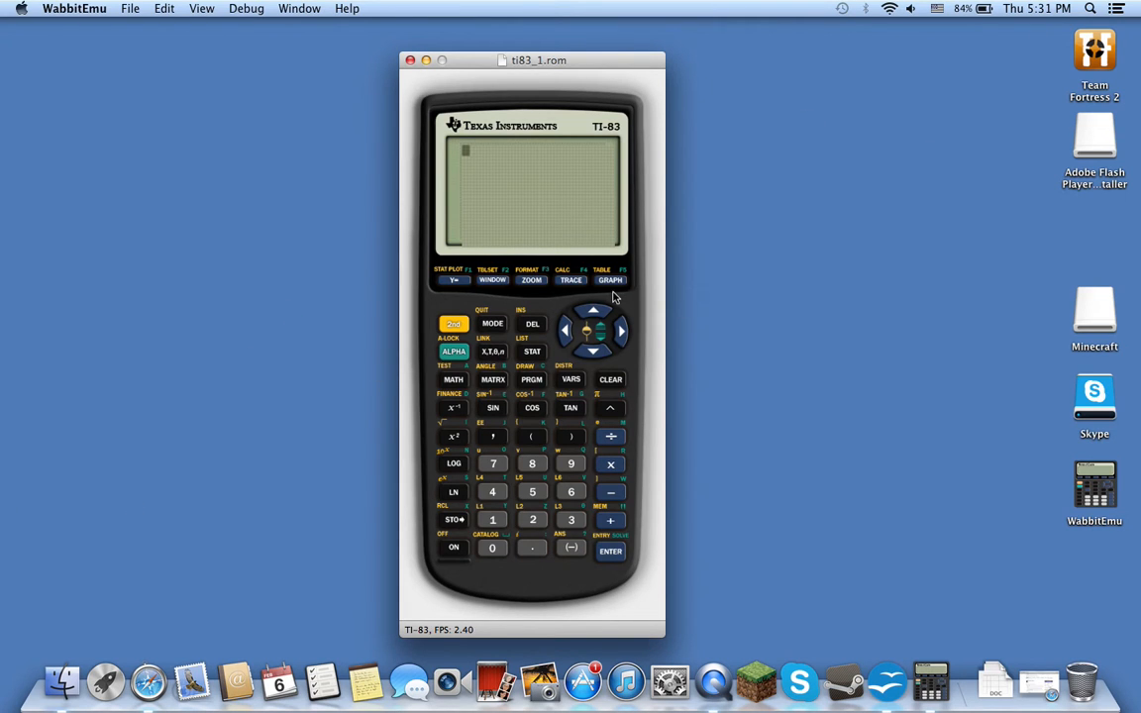
{"action": "left_click", "coordinate": [453, 279]}
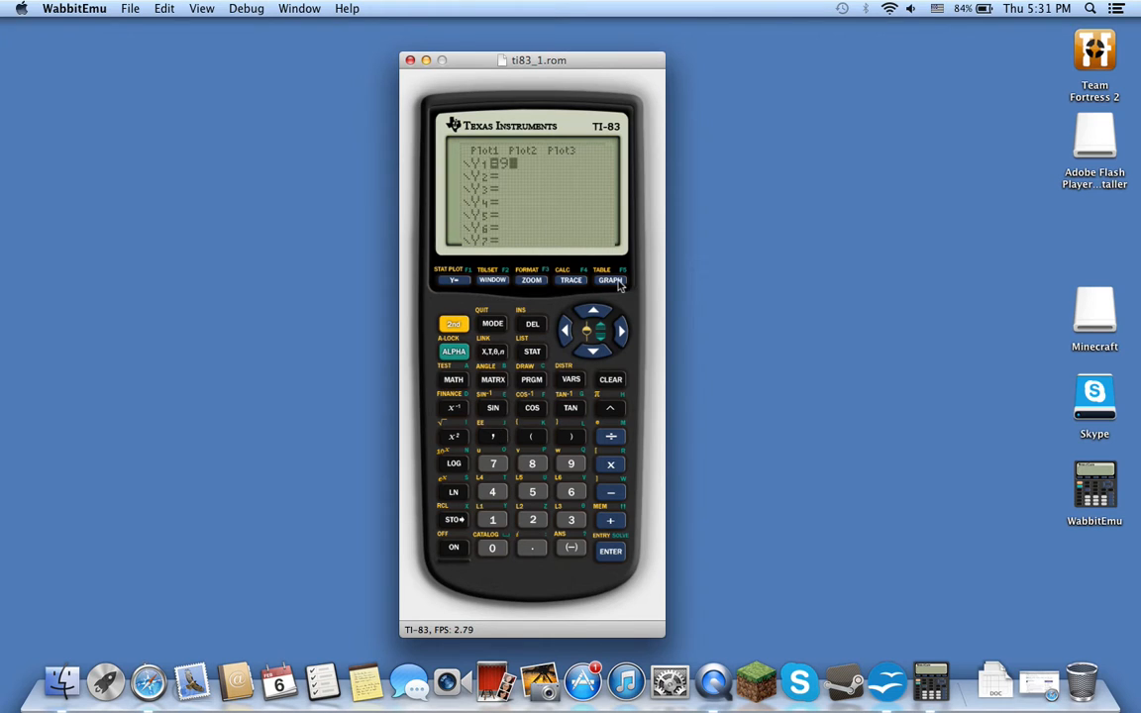
{"action": "left_click", "coordinate": [610, 279]}
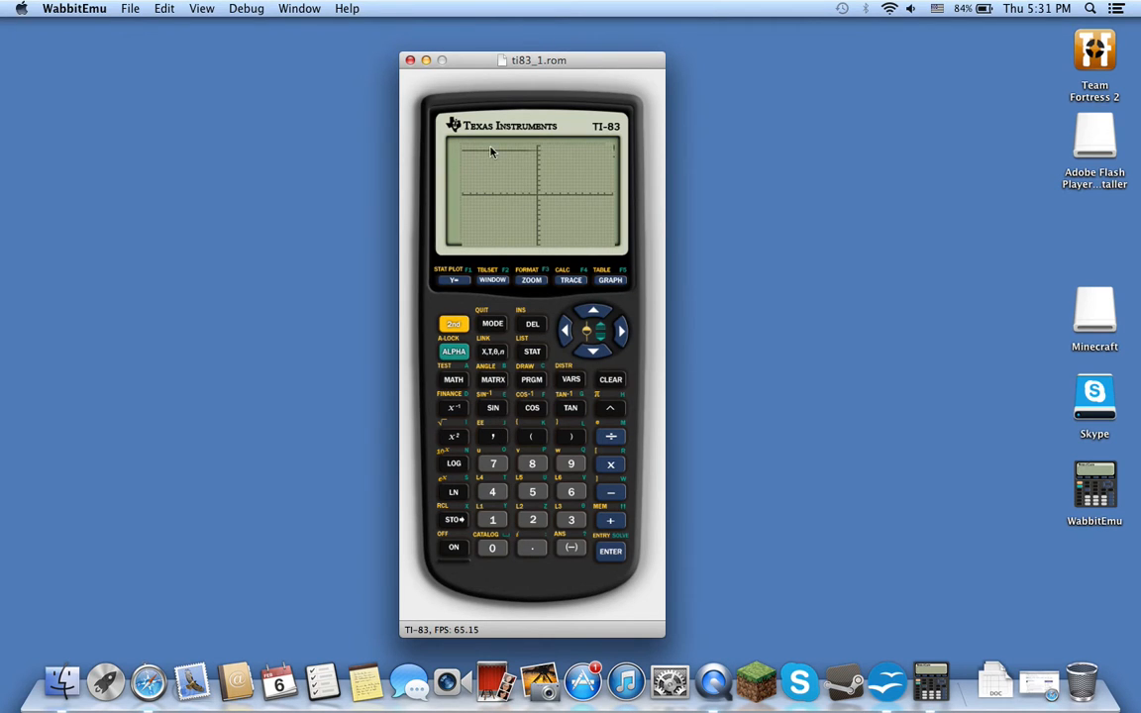
{"action": "mouse_move", "coordinate": [535, 372]}
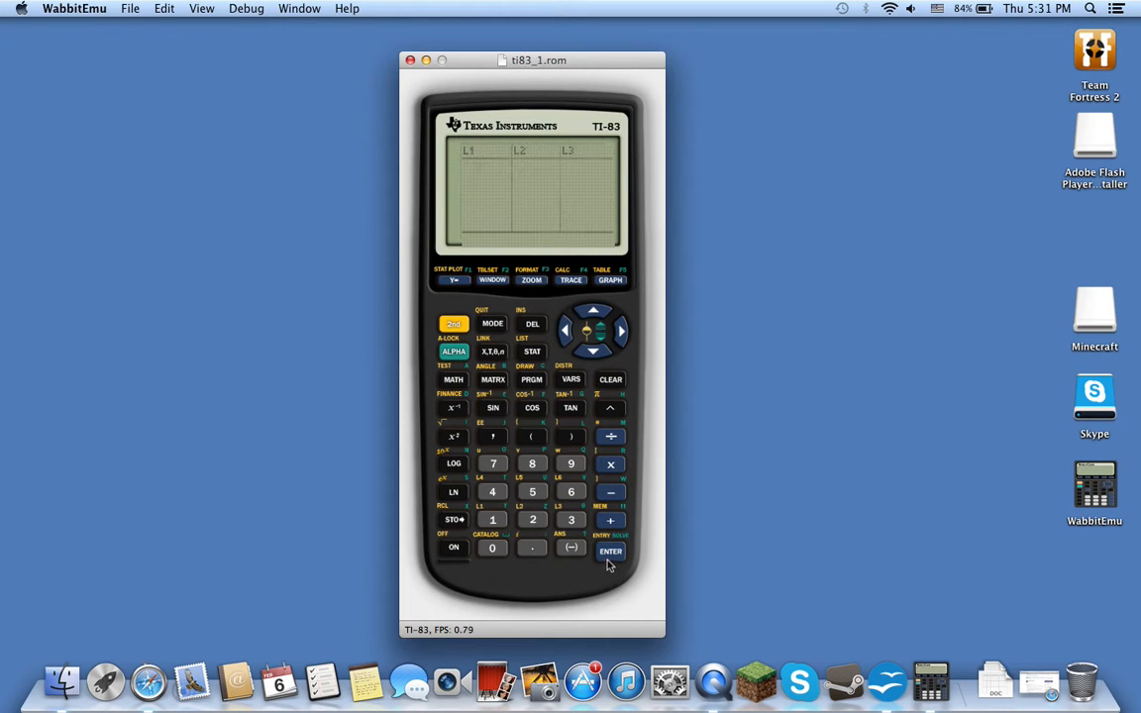
Put 35, 65 and 25 in L1, run 1-Var Stats, then clear the home screen.
{"action": "left_click", "coordinate": [610, 551]}
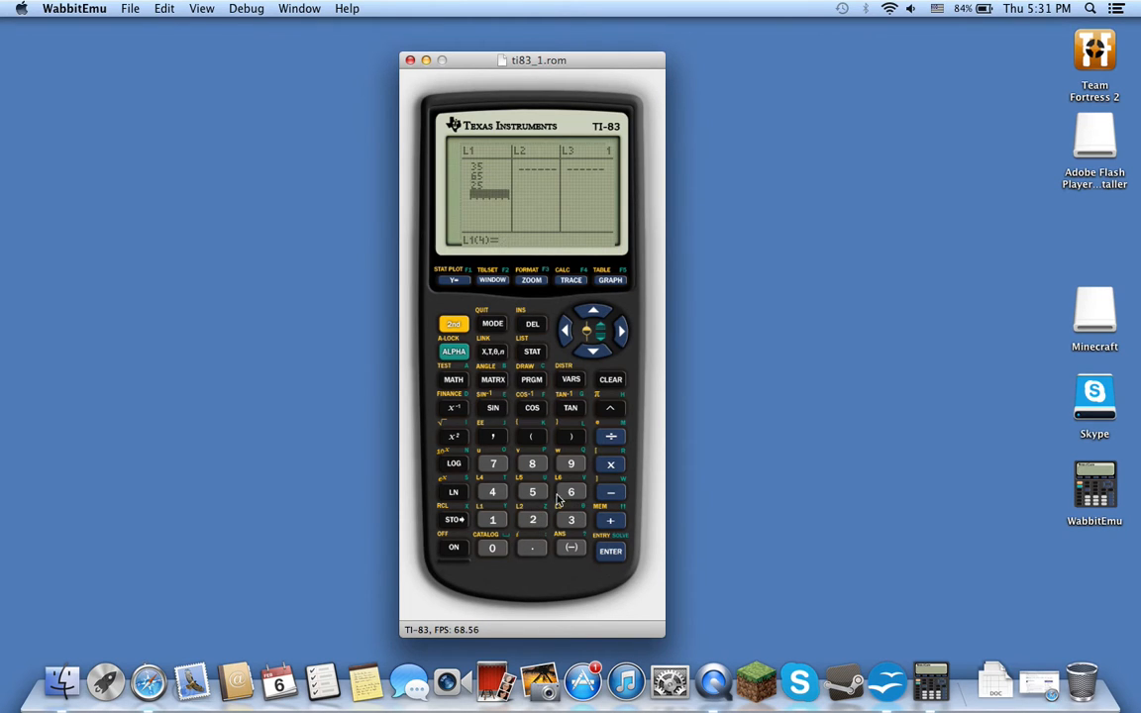
{"action": "left_click", "coordinate": [532, 351]}
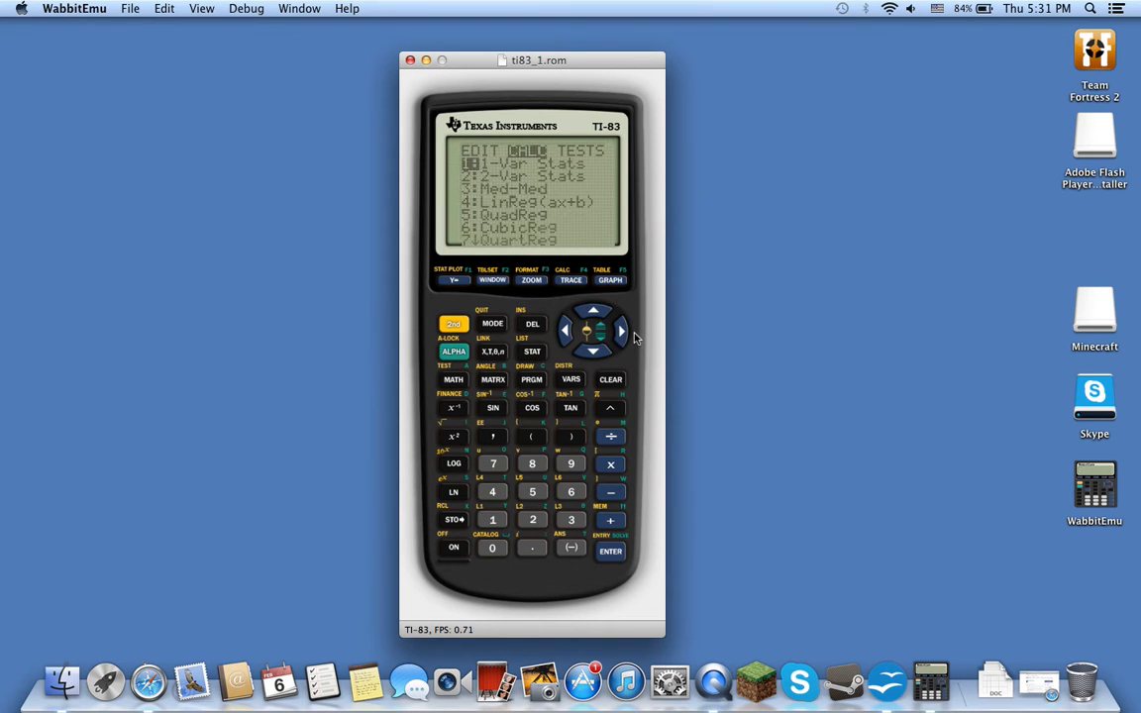
{"action": "left_click", "coordinate": [610, 550]}
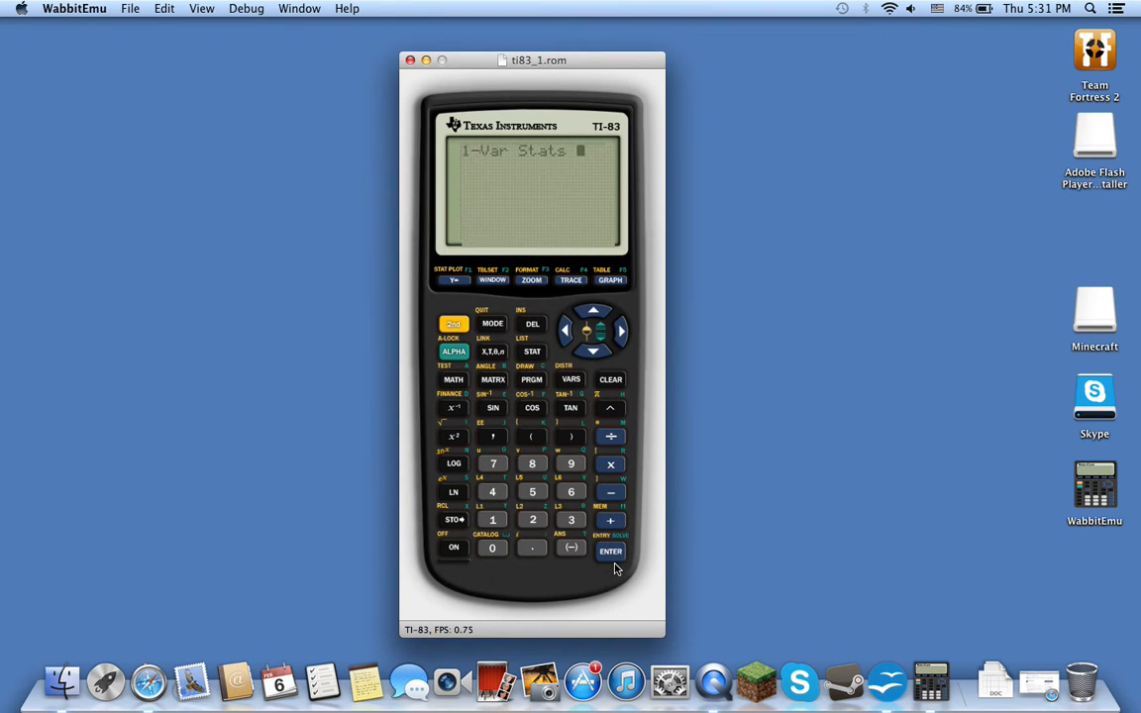
{"action": "left_click", "coordinate": [610, 552]}
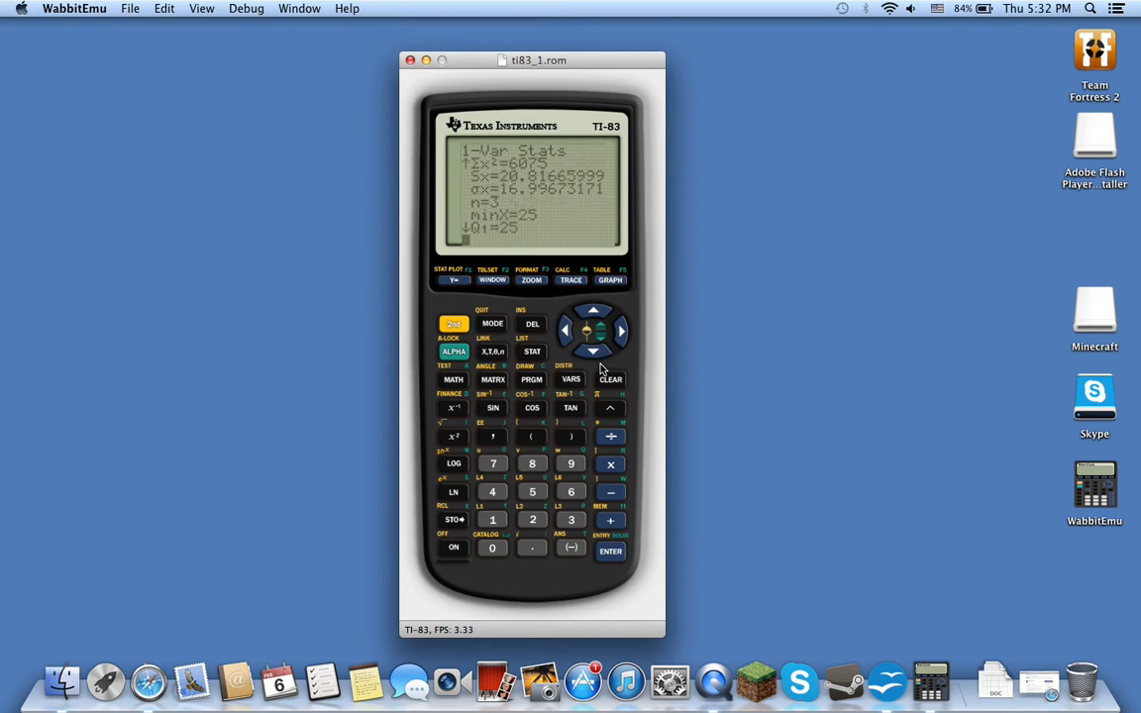
{"action": "left_click", "coordinate": [592, 352]}
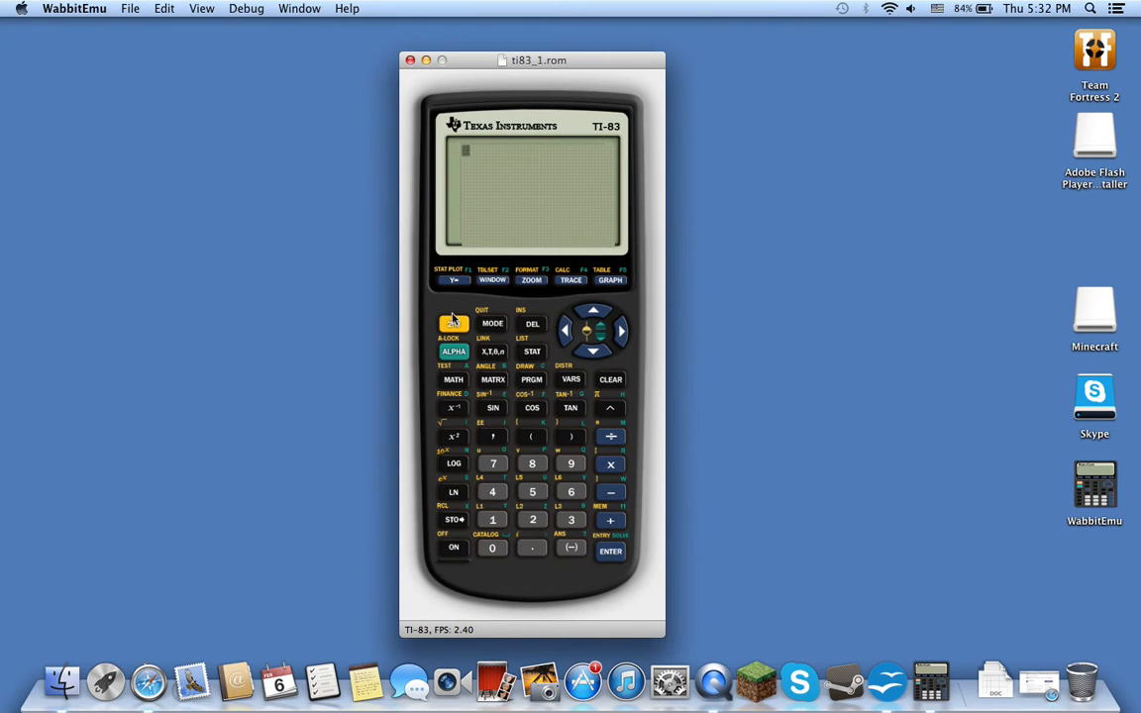
In Safari, go to the CodePlex DOWNLOADS tab and open the Wabbitemu Mac release page.
{"action": "left_click", "coordinate": [452, 324]}
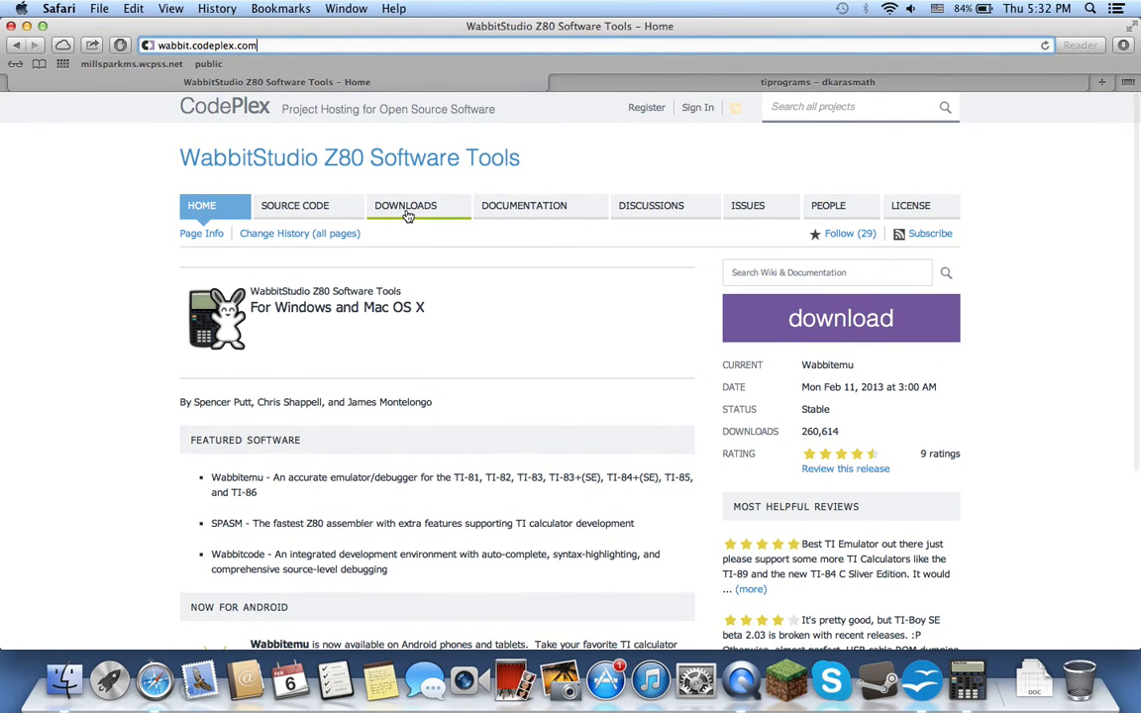
{"action": "left_click", "coordinate": [839, 318]}
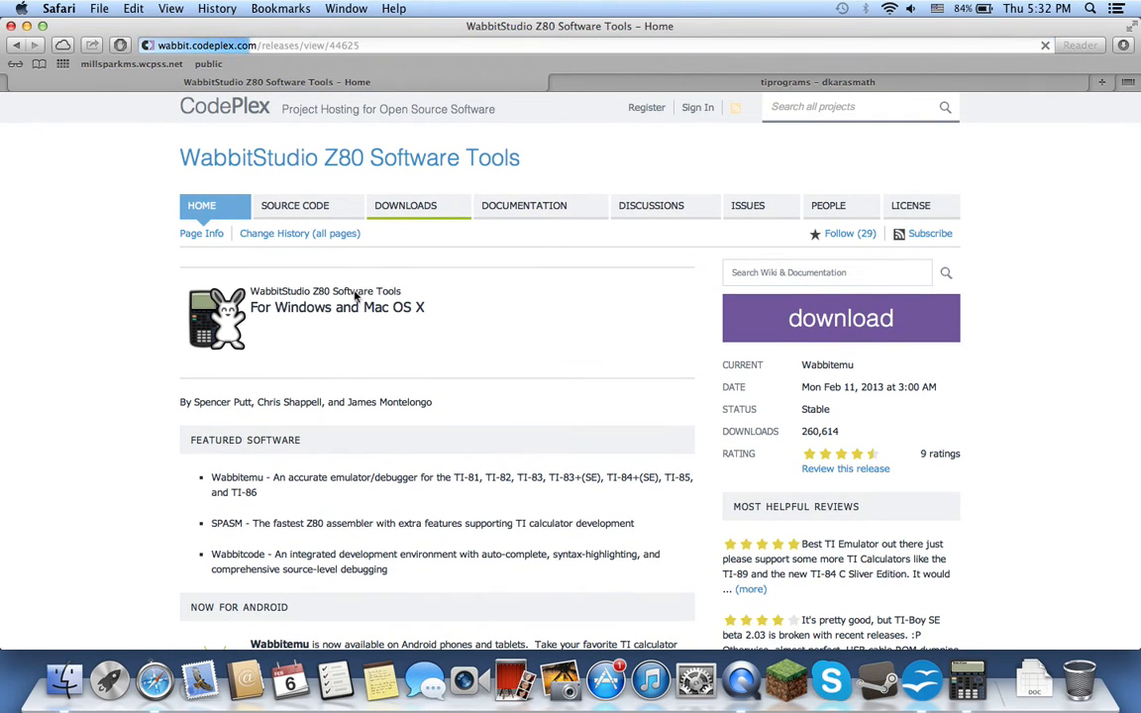
{"action": "left_click", "coordinate": [839, 318]}
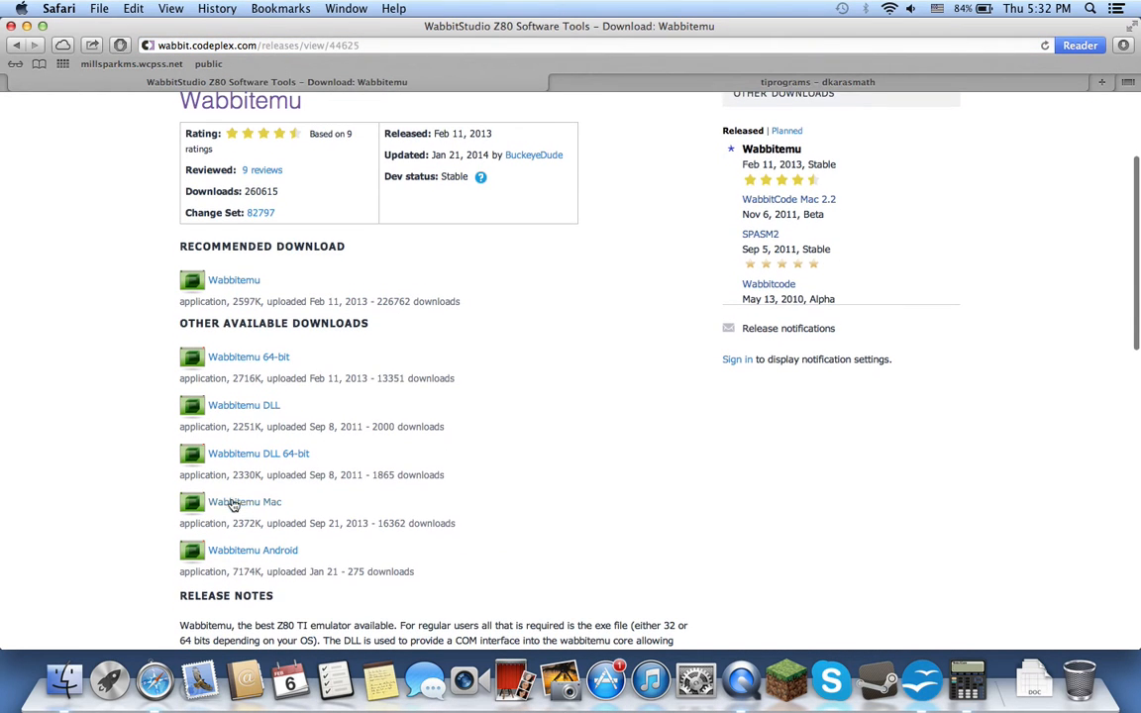
{"action": "double_click", "coordinate": [244, 502]}
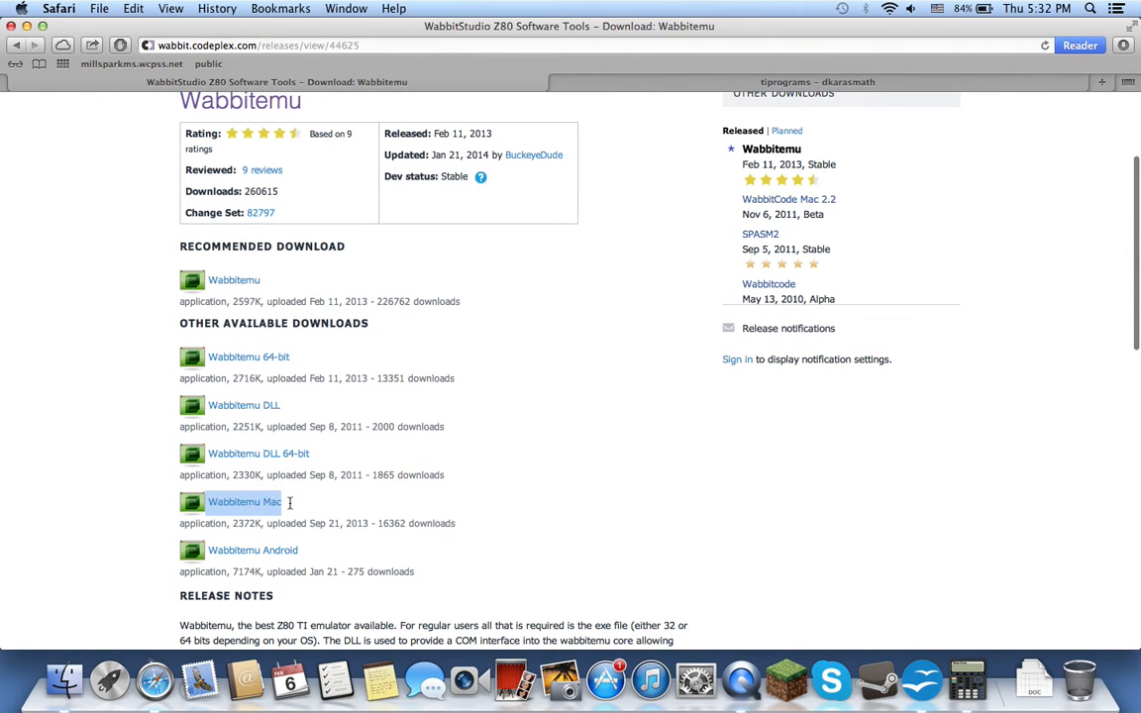
{"action": "mouse_move", "coordinate": [317, 496]}
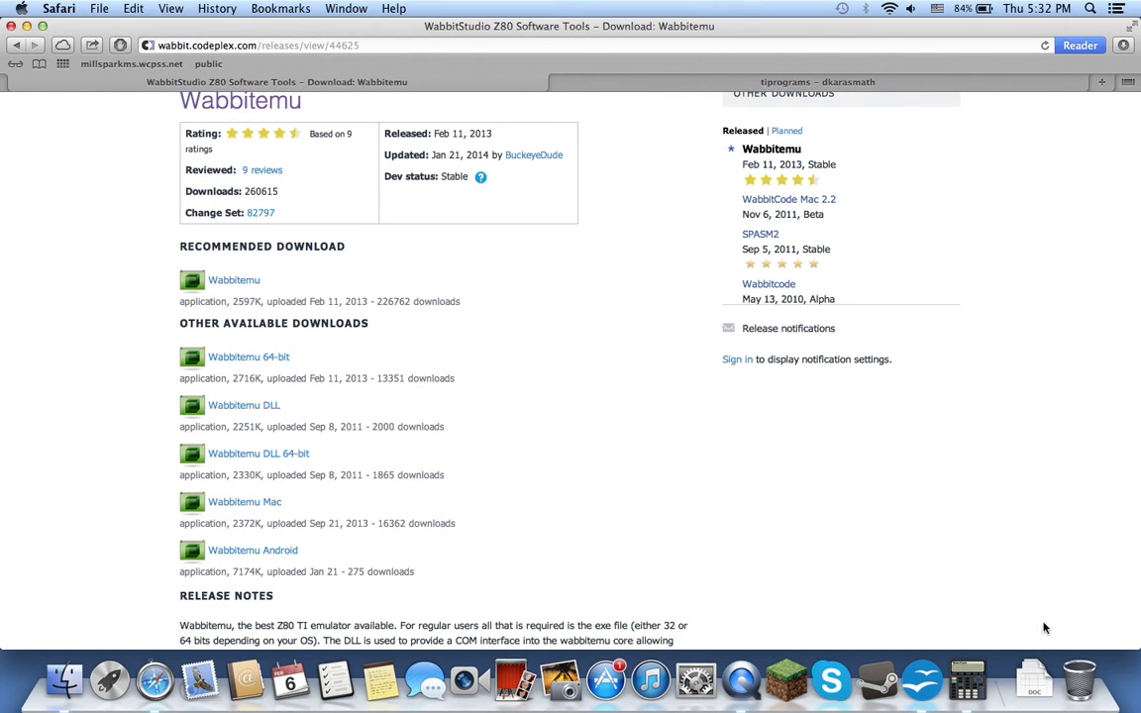
{"action": "mouse_move", "coordinate": [892, 236]}
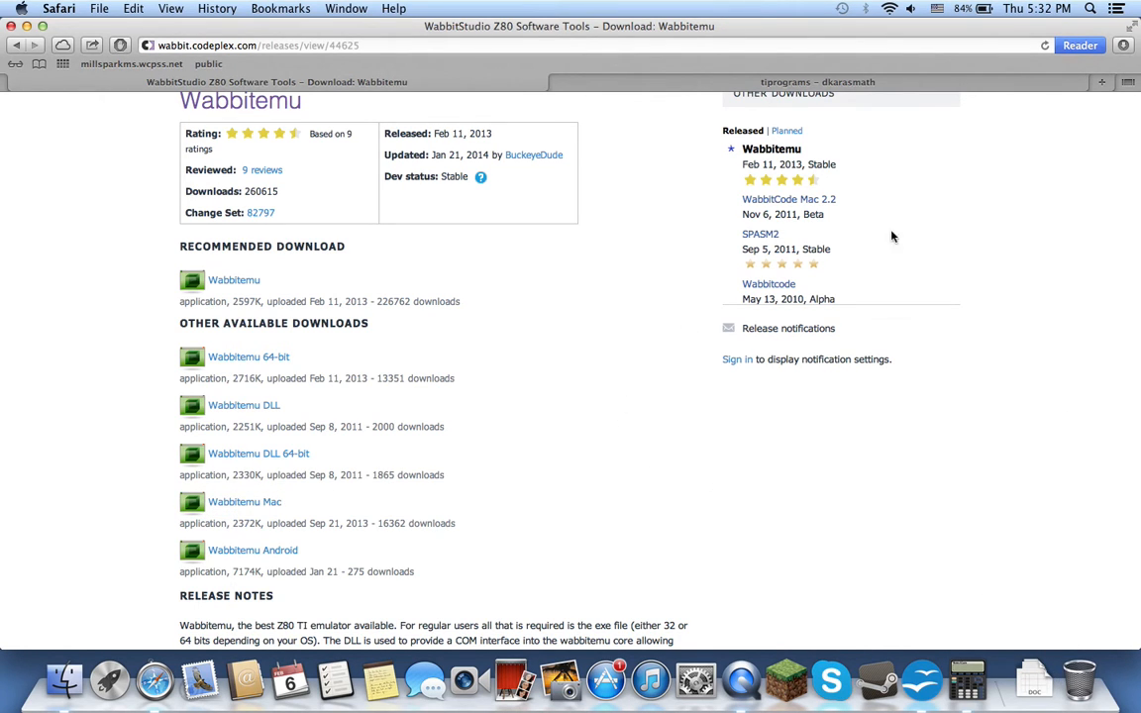
{"action": "left_click", "coordinate": [1035, 679]}
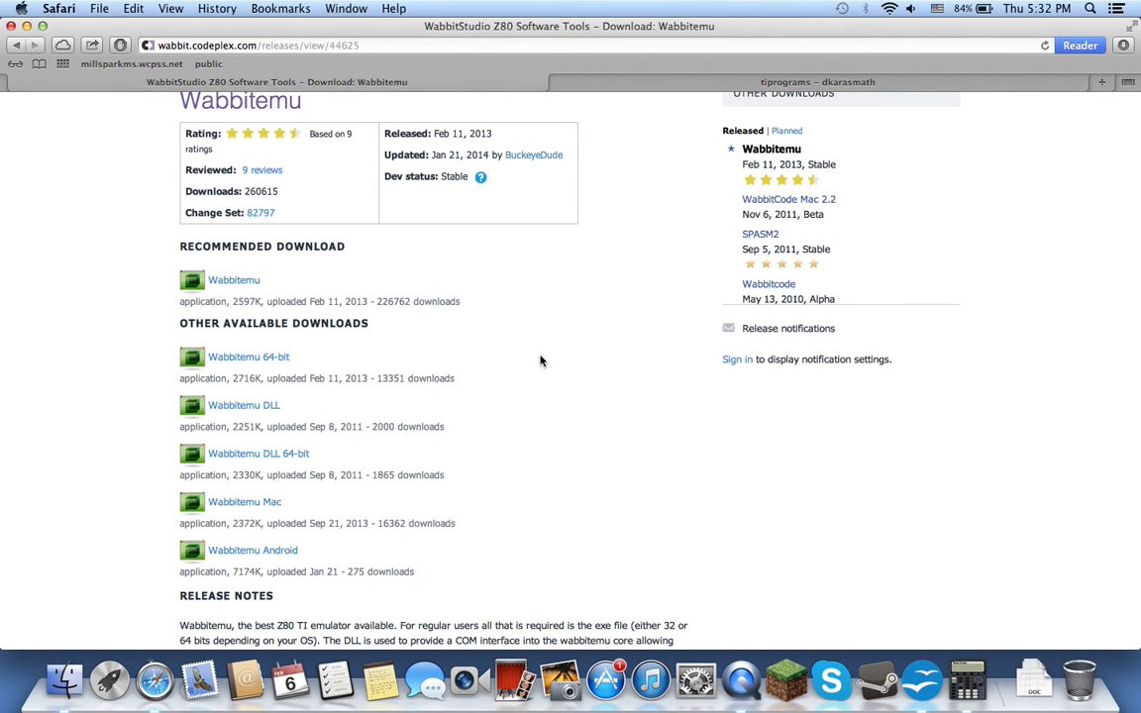
{"action": "mouse_move", "coordinate": [804, 52]}
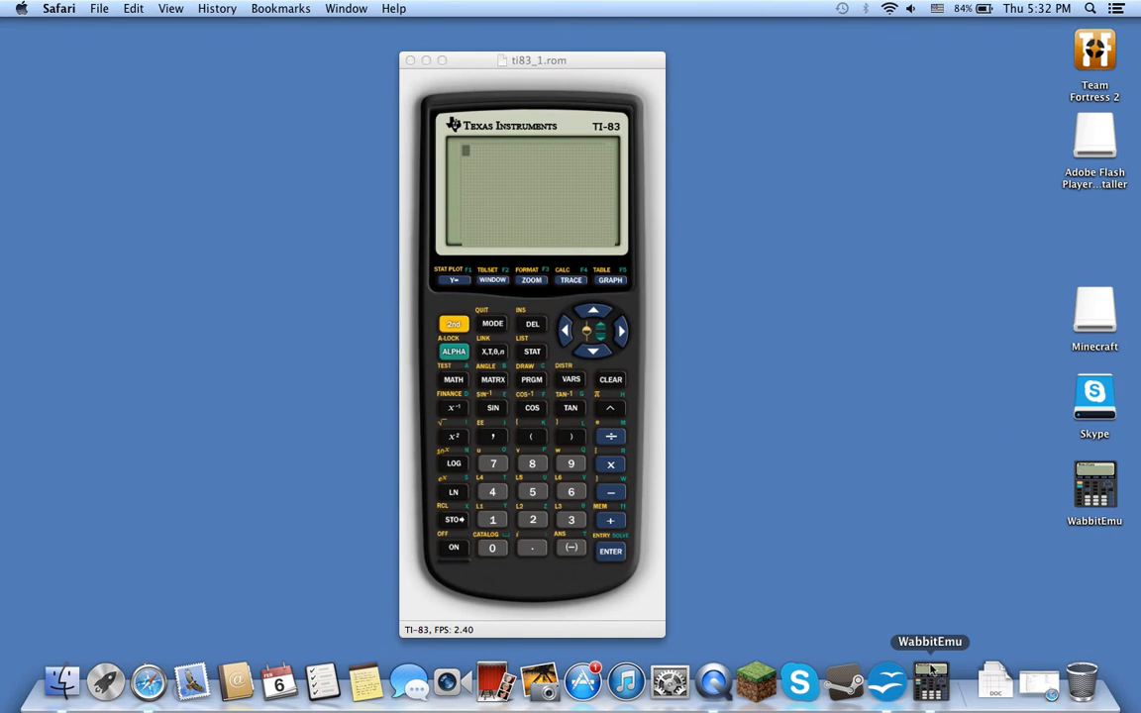
Quit WabbitEmu from its Dock icon's context menu.
{"action": "right_click", "coordinate": [930, 681]}
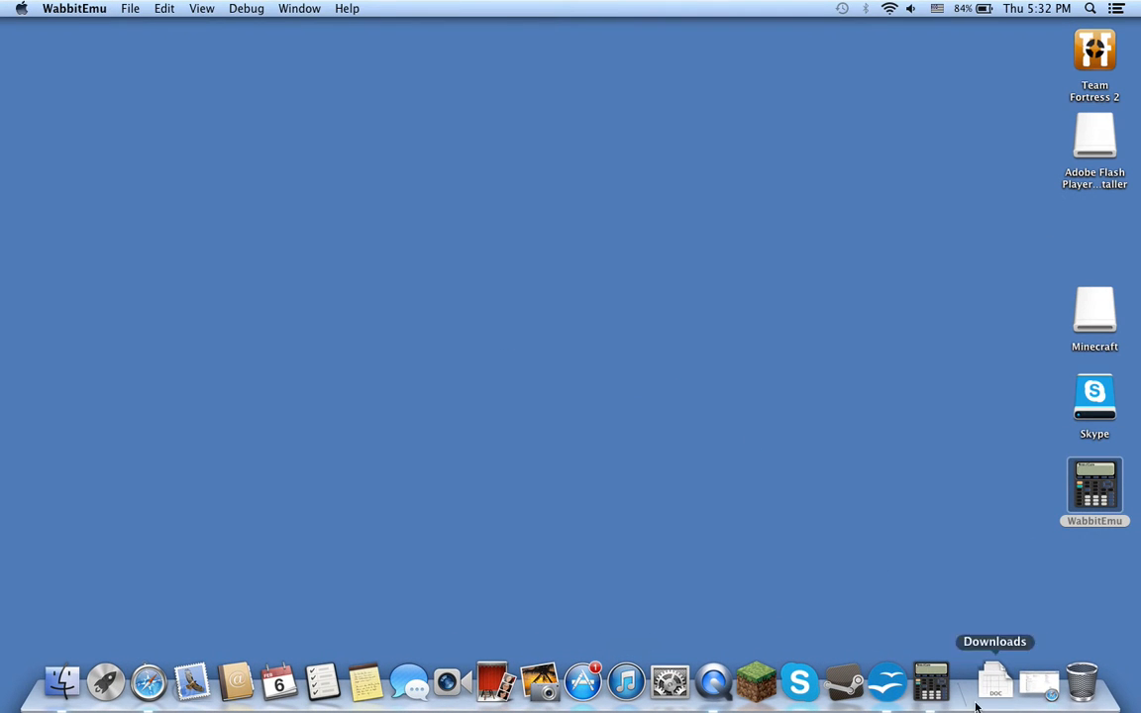
{"action": "mouse_move", "coordinate": [800, 681]}
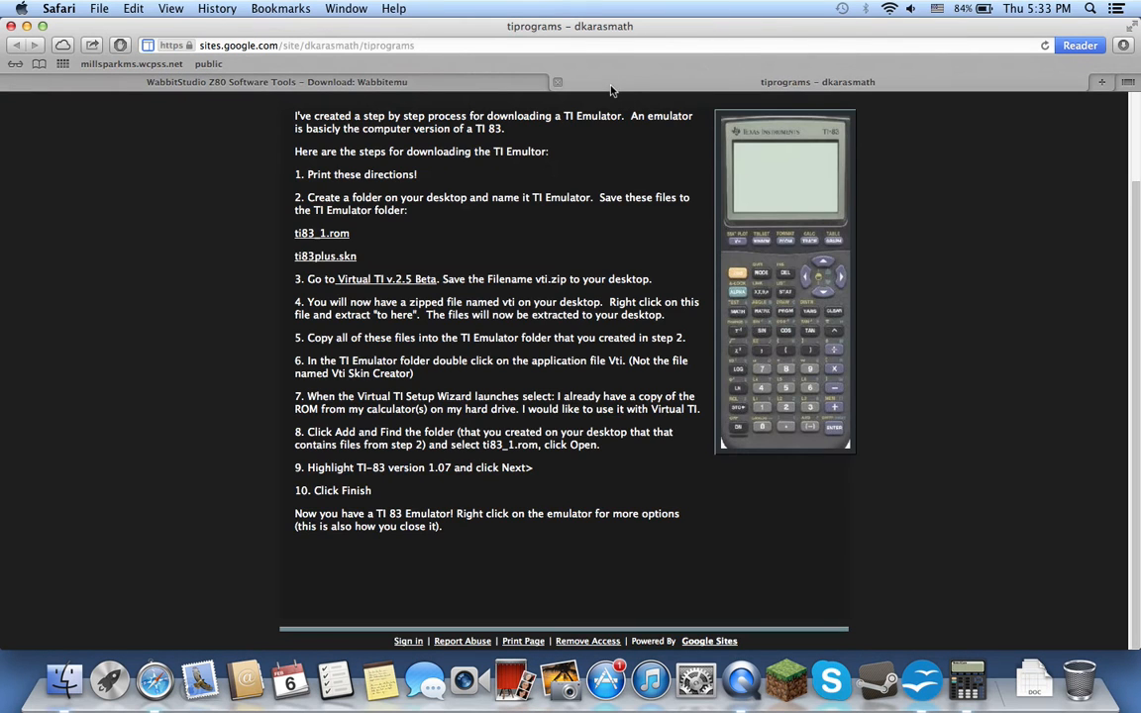
{"action": "scroll", "scroll_direction": "up", "scroll_amount": 3}
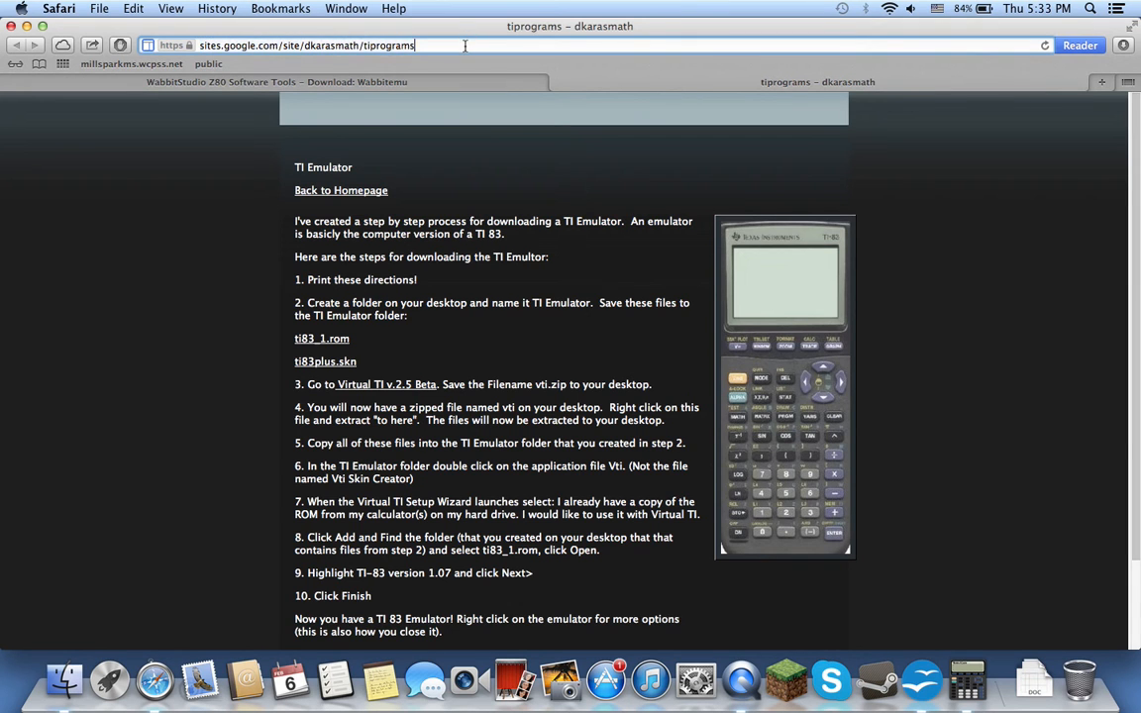
{"action": "scroll", "scroll_direction": "down", "scroll_amount": 3}
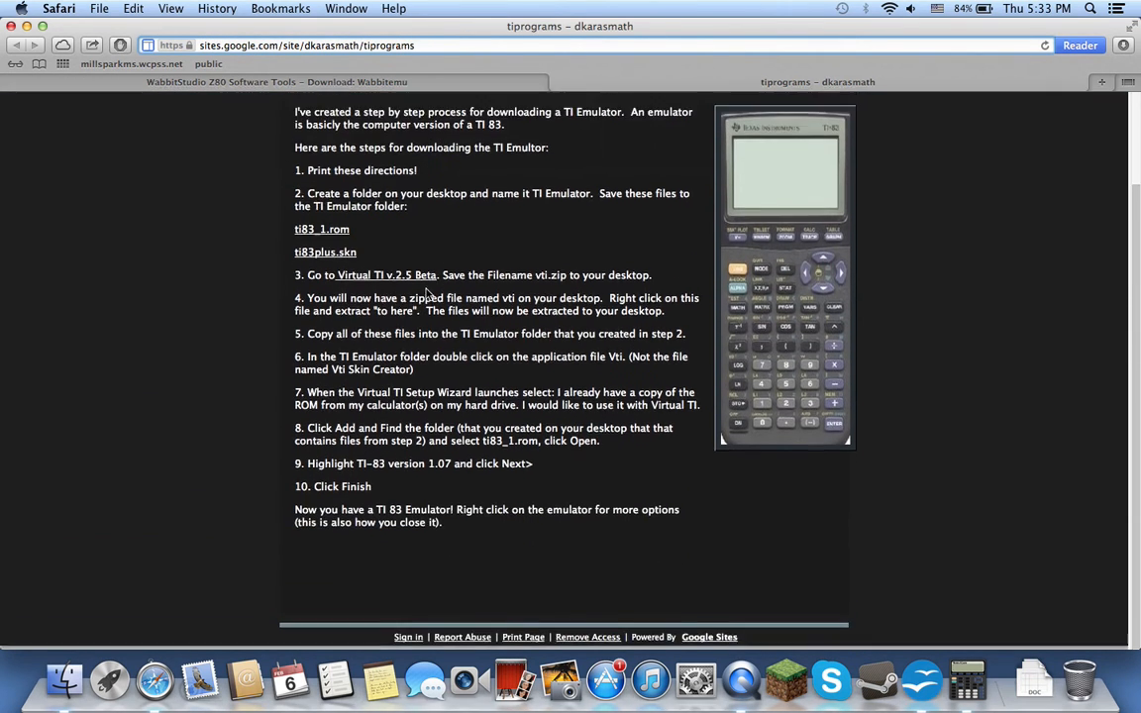
{"action": "scroll", "scroll_direction": "up", "scroll_amount": 3}
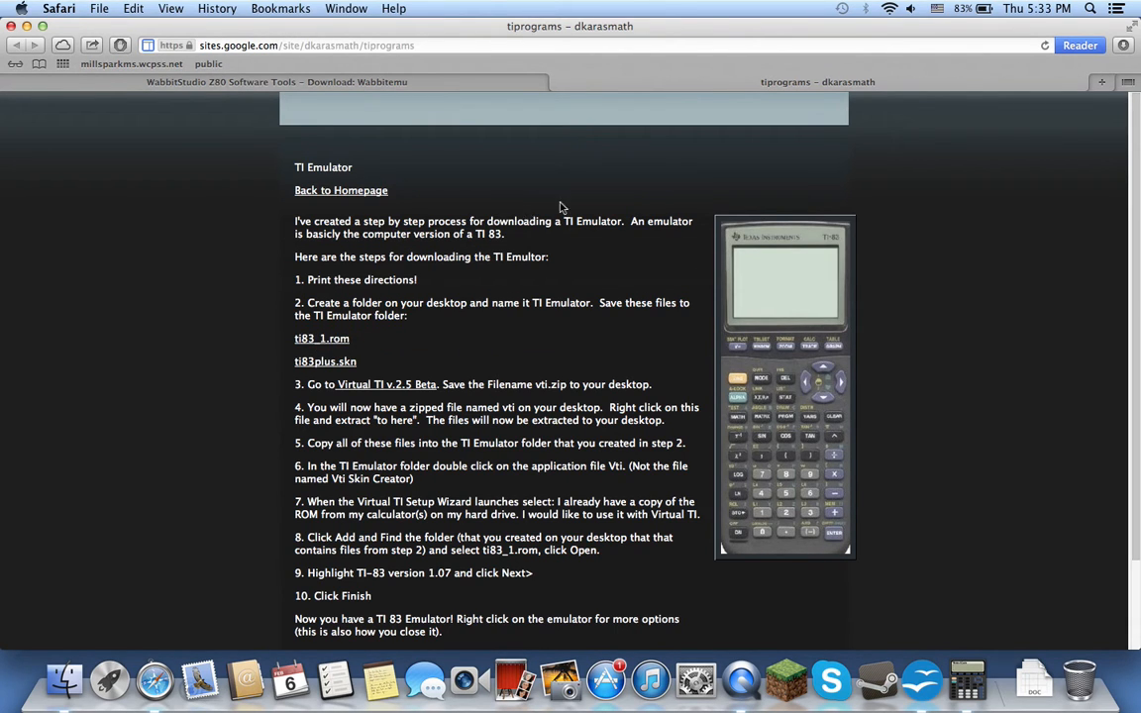
{"action": "mouse_move", "coordinate": [770, 394]}
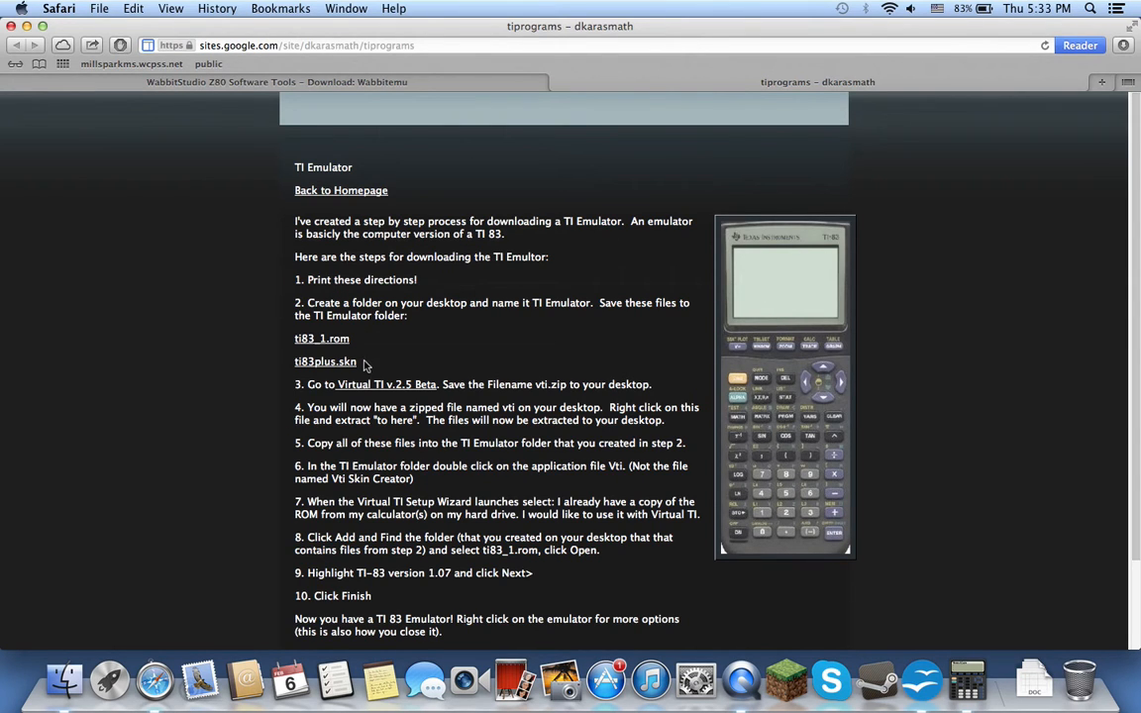
{"action": "double_click", "coordinate": [324, 360]}
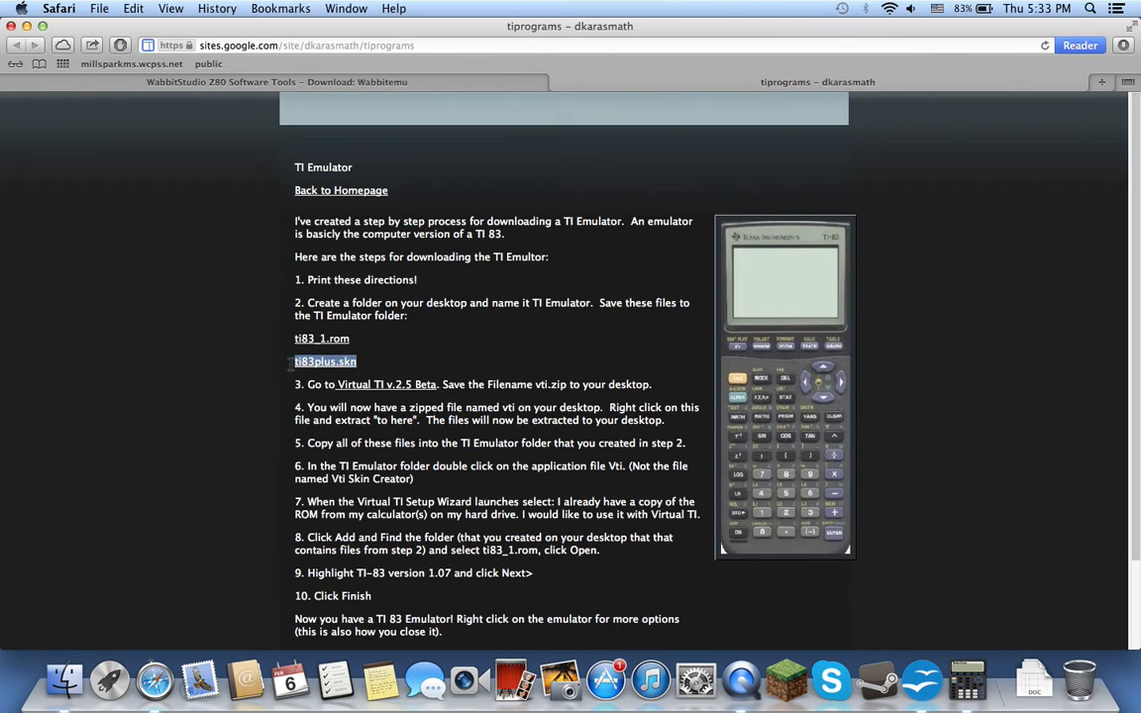
{"action": "left_click", "coordinate": [391, 344]}
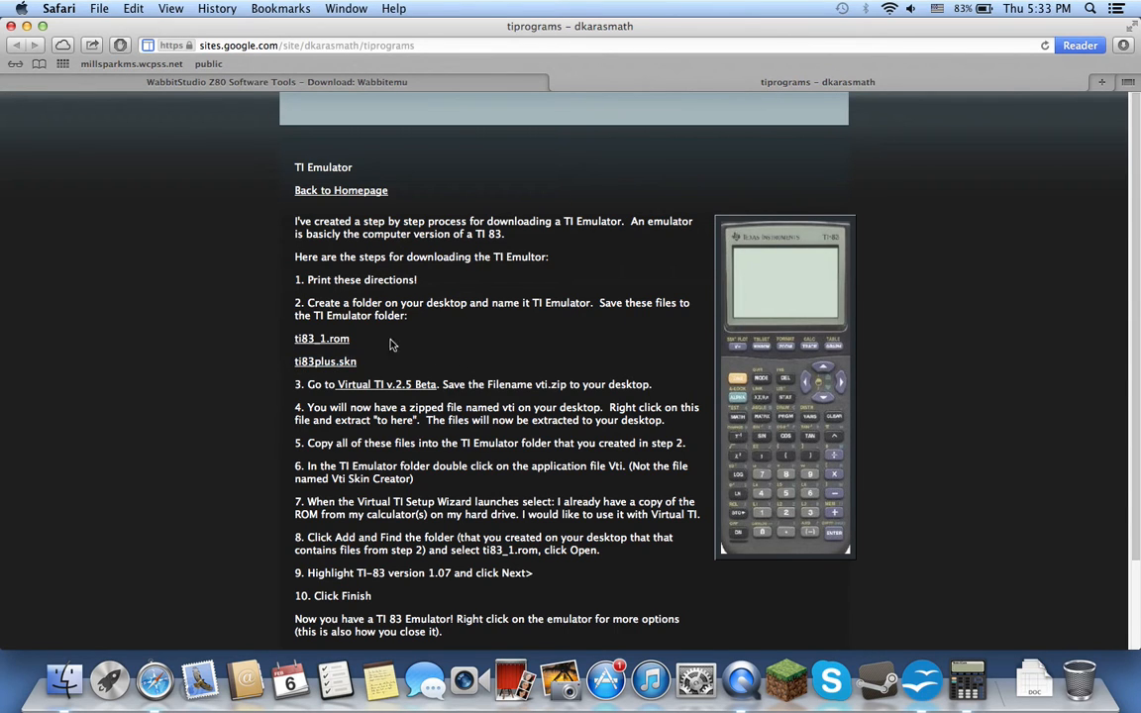
{"action": "mouse_move", "coordinate": [432, 315]}
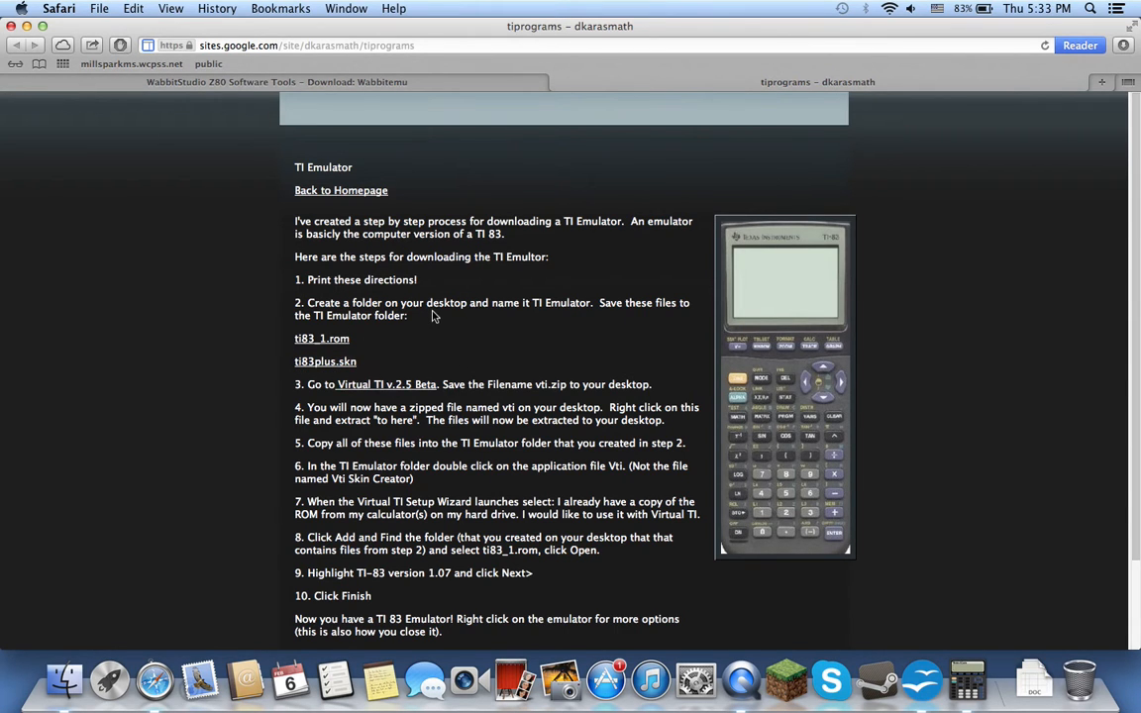
{"action": "double_click", "coordinate": [325, 361]}
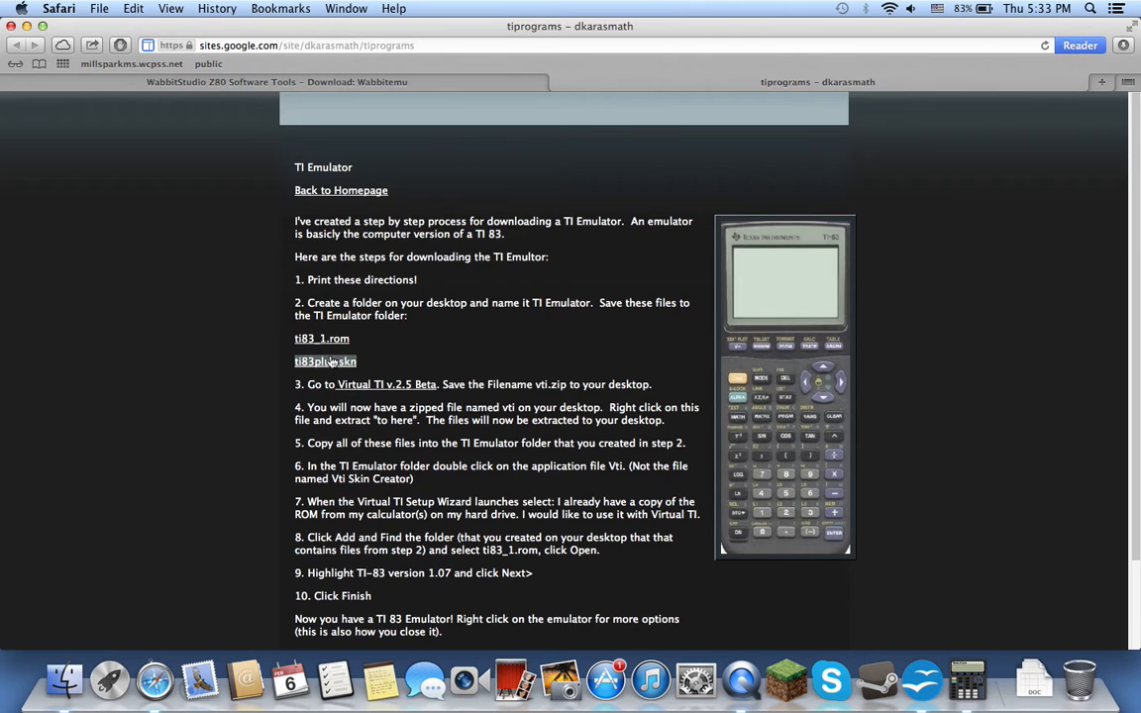
{"action": "mouse_move", "coordinate": [322, 339]}
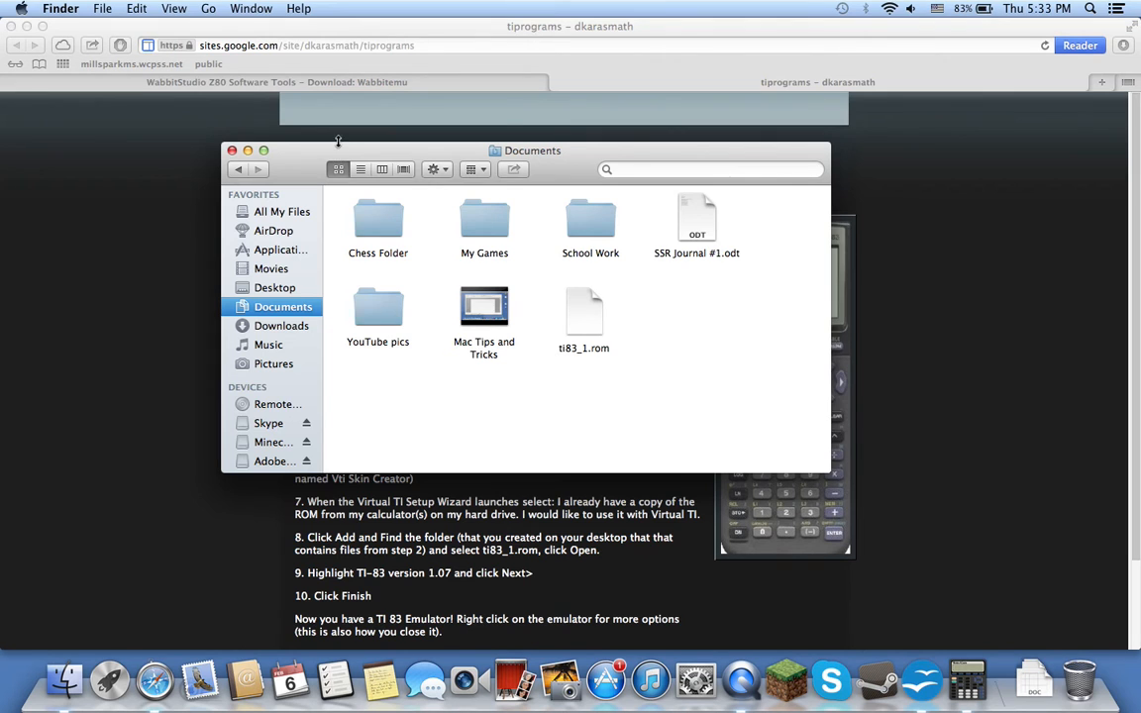
Close the Documents window and relaunch WabbitEmu.
{"action": "left_click", "coordinate": [232, 150]}
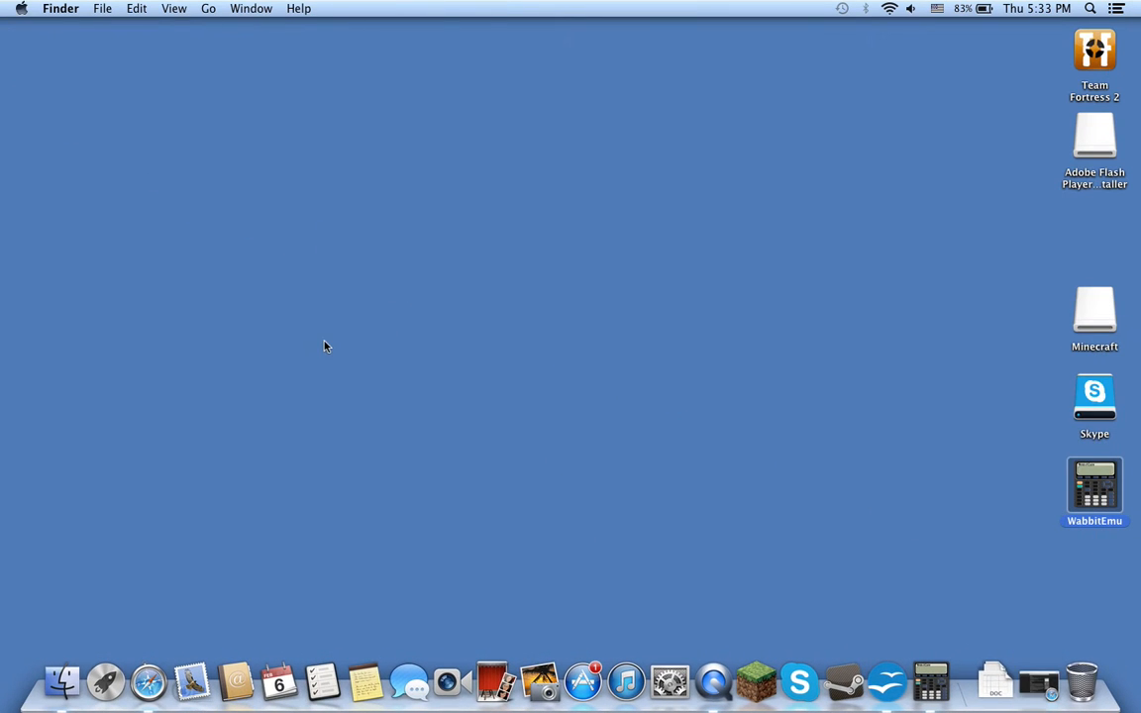
{"action": "mouse_move", "coordinate": [708, 534]}
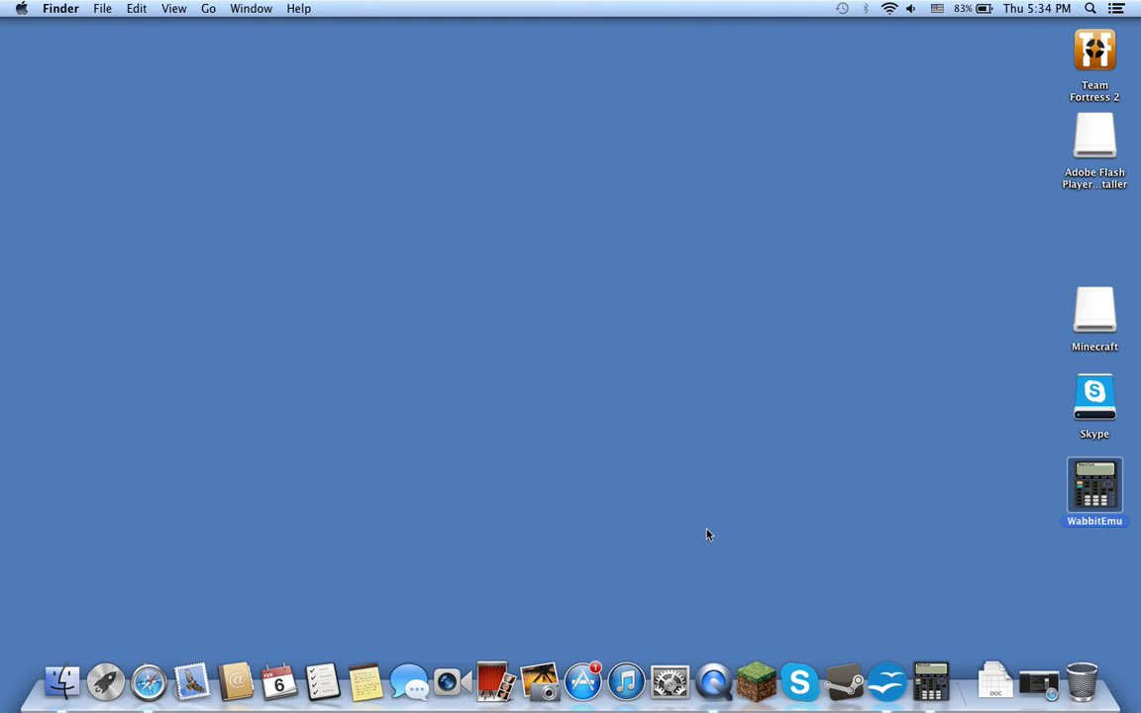
{"action": "left_click", "coordinate": [929, 680]}
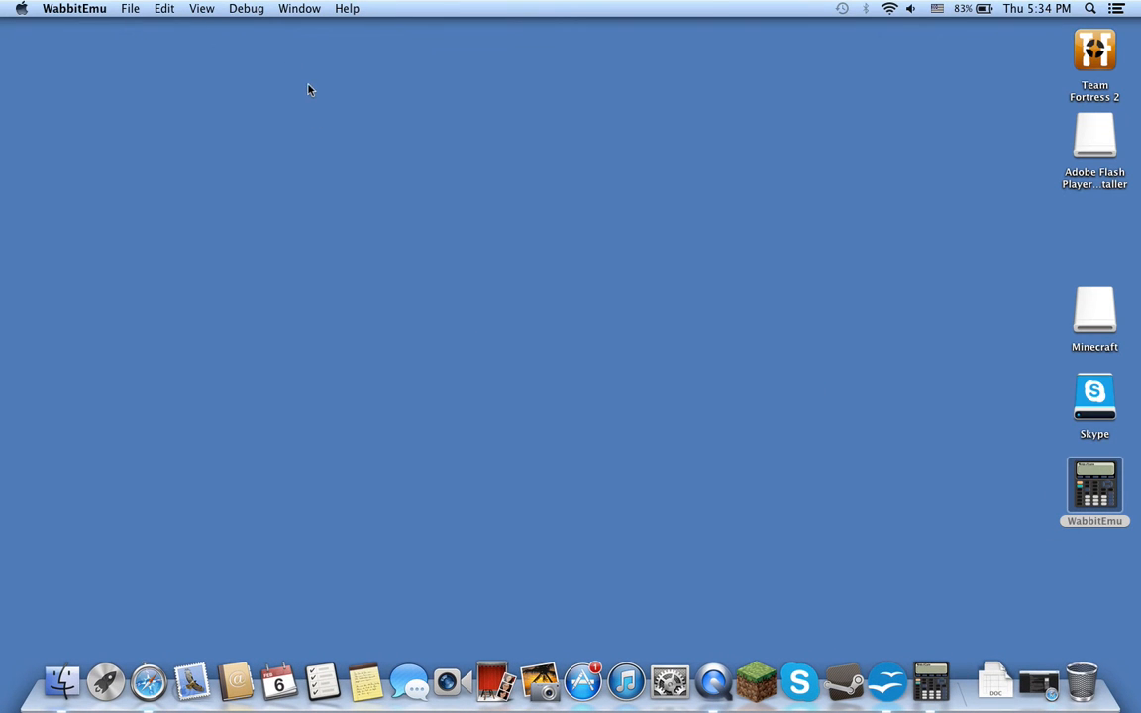
{"action": "mouse_move", "coordinate": [384, 150]}
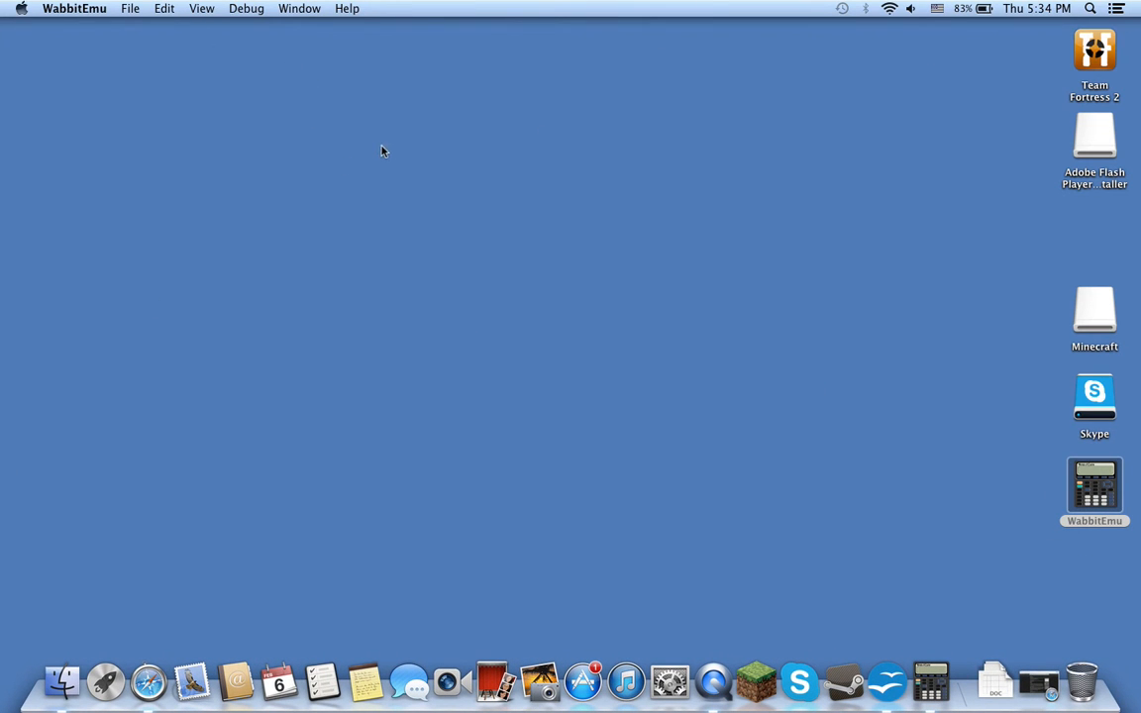
Browse the WabbitEmu application menu, then show the File menu with Open and Open Recent.
{"action": "left_click_drag", "start_coordinate": [383, 150], "coordinate": [346, 287]}
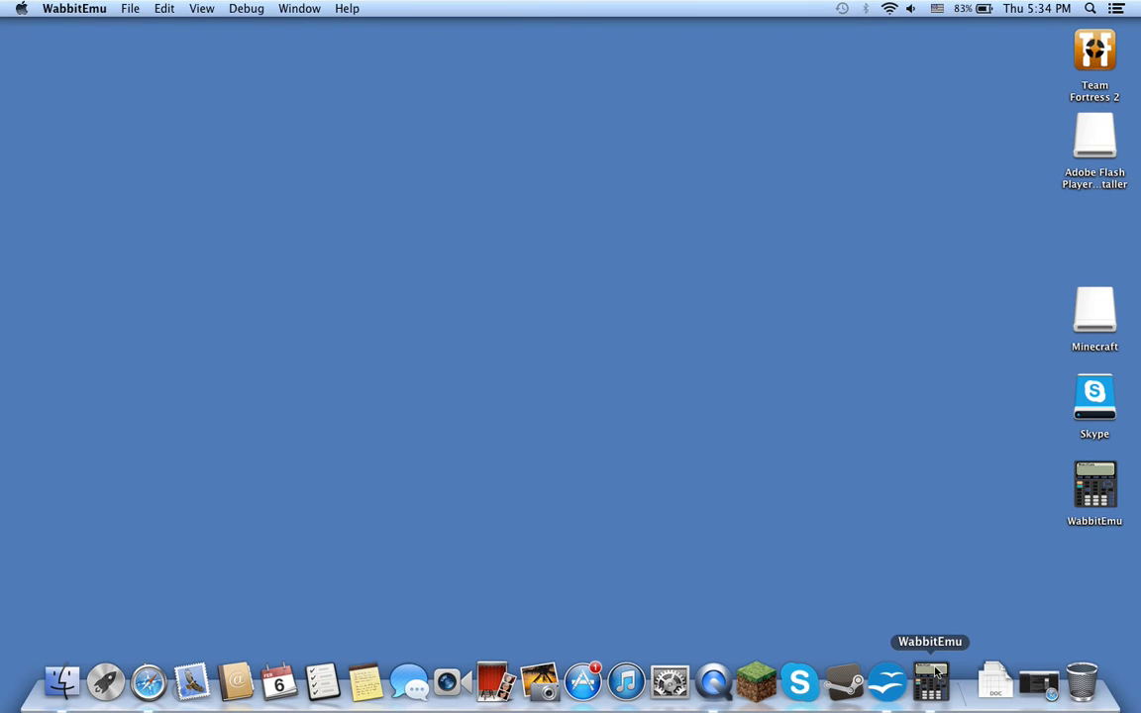
{"action": "left_click", "coordinate": [75, 8]}
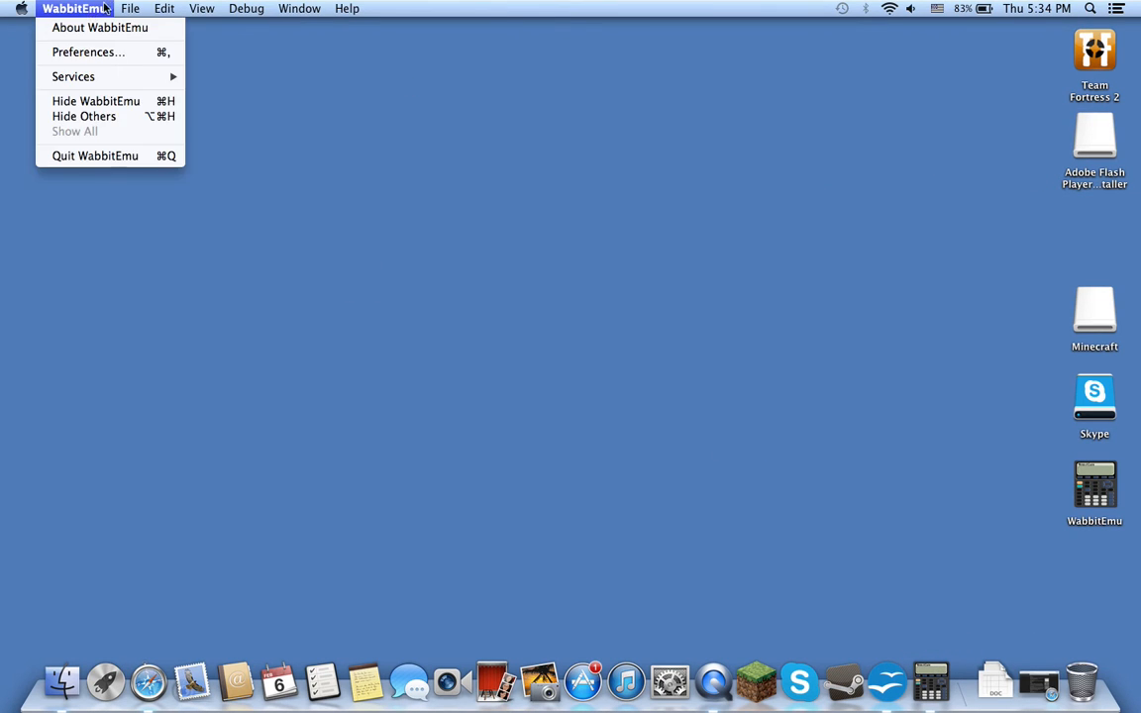
{"action": "mouse_move", "coordinate": [96, 101]}
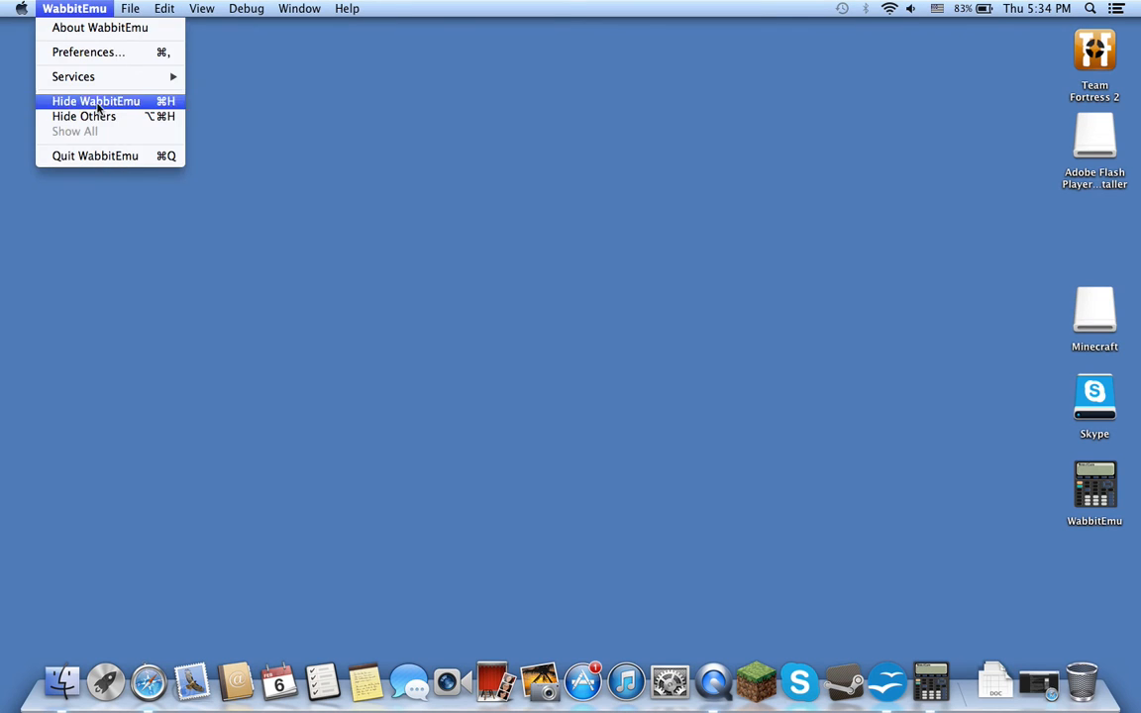
{"action": "mouse_move", "coordinate": [94, 156]}
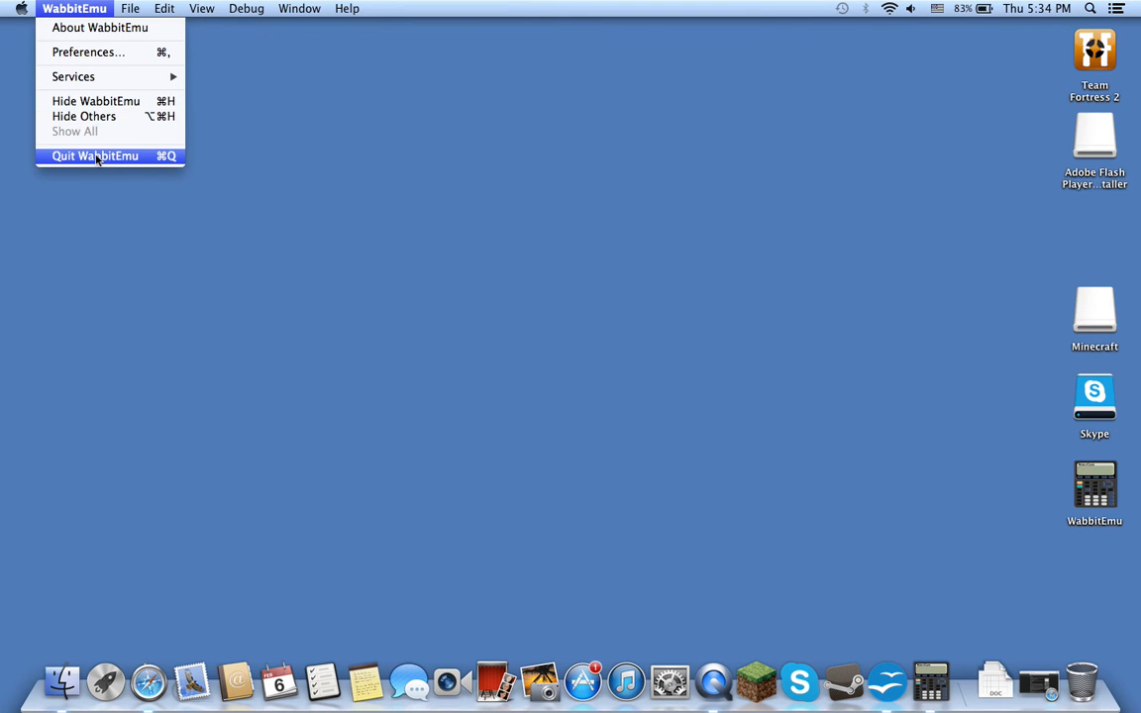
{"action": "left_click", "coordinate": [130, 8]}
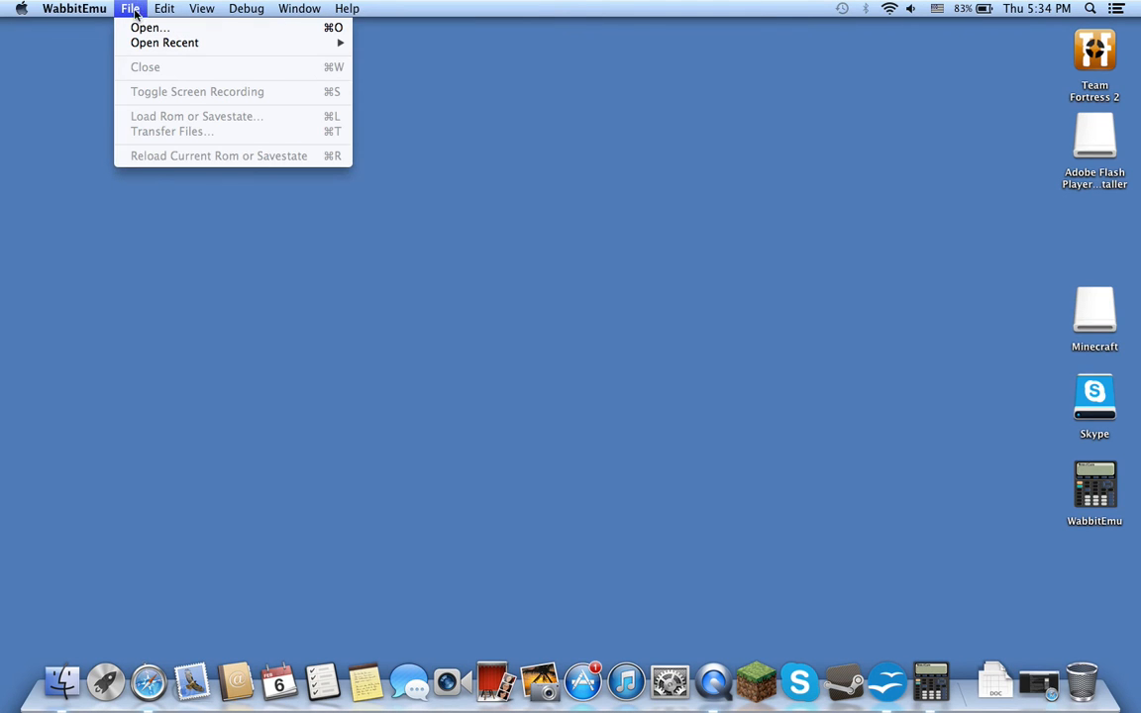
{"action": "mouse_move", "coordinate": [150, 27]}
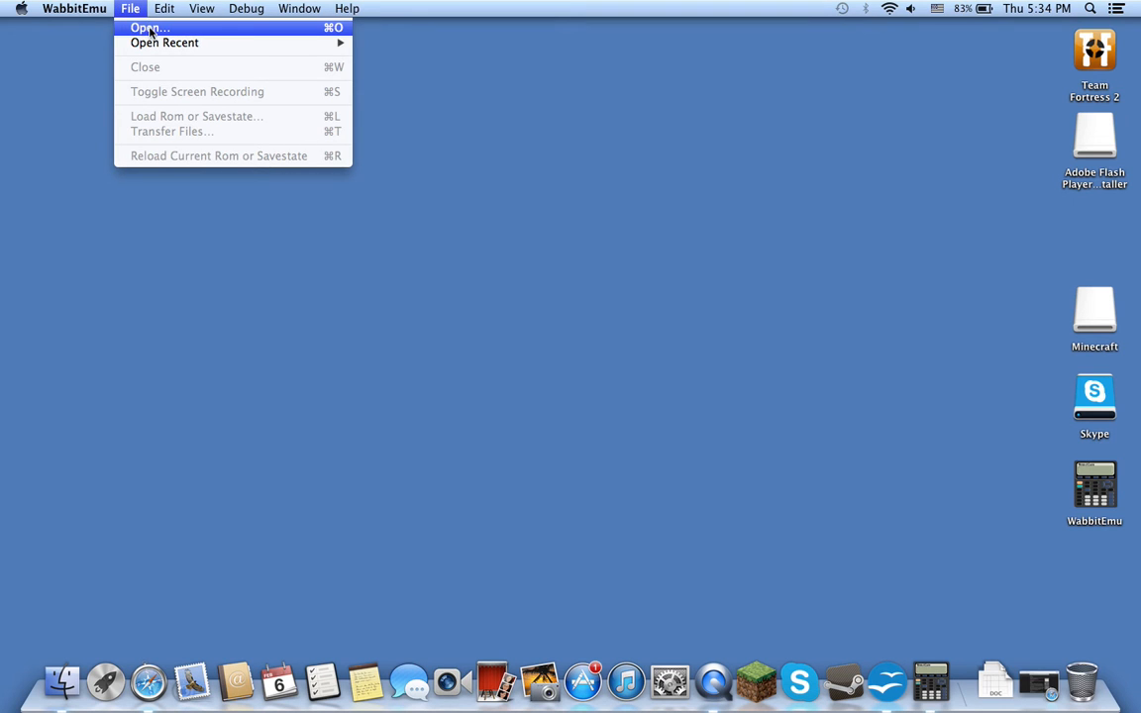
Open ti83_1.rom from Documents so the TI-83 window shows 'Mem cleared'.
{"action": "left_click", "coordinate": [148, 27]}
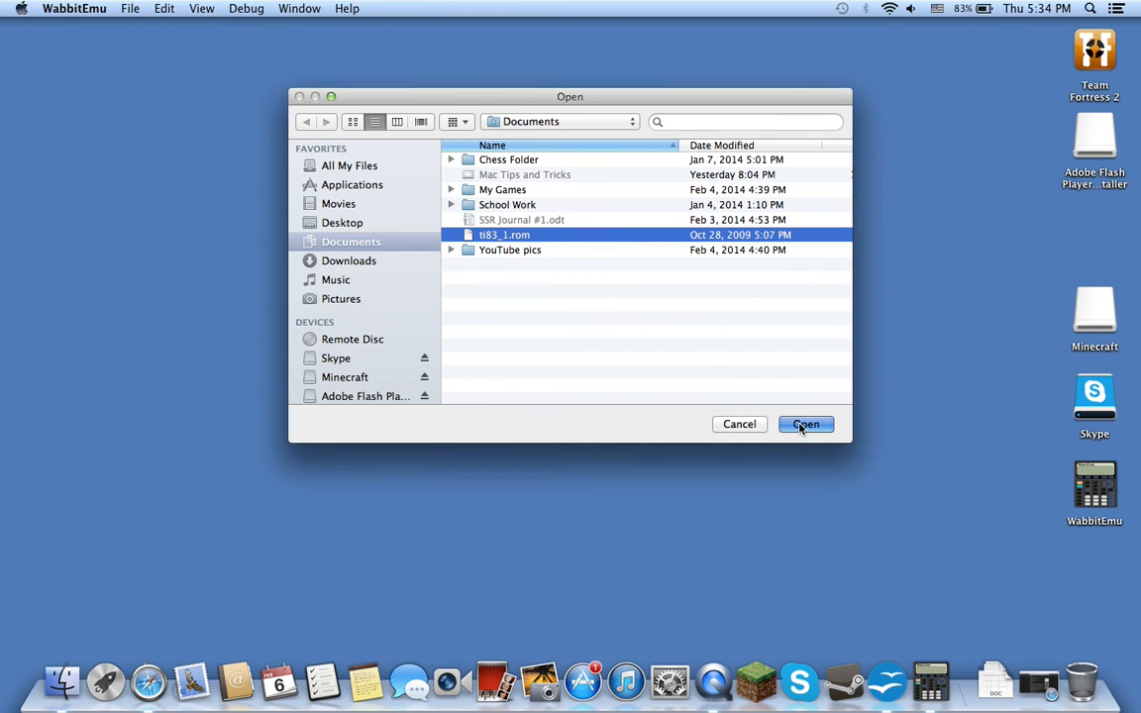
{"action": "left_click", "coordinate": [805, 424]}
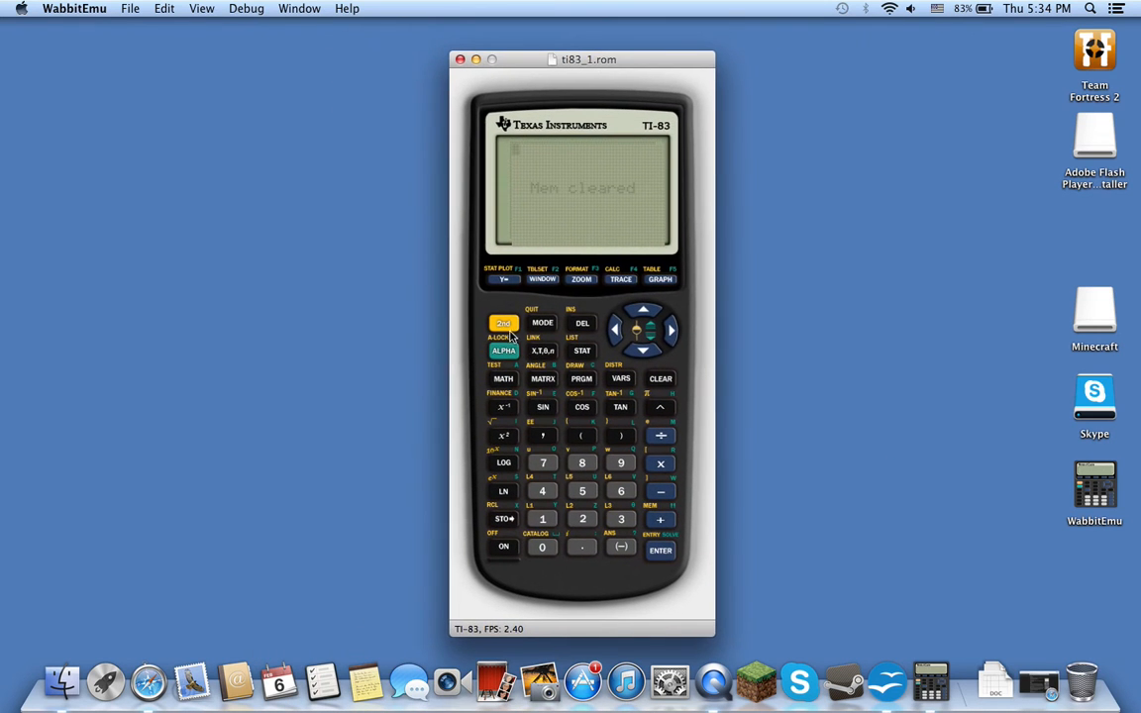
{"action": "mouse_move", "coordinate": [599, 328]}
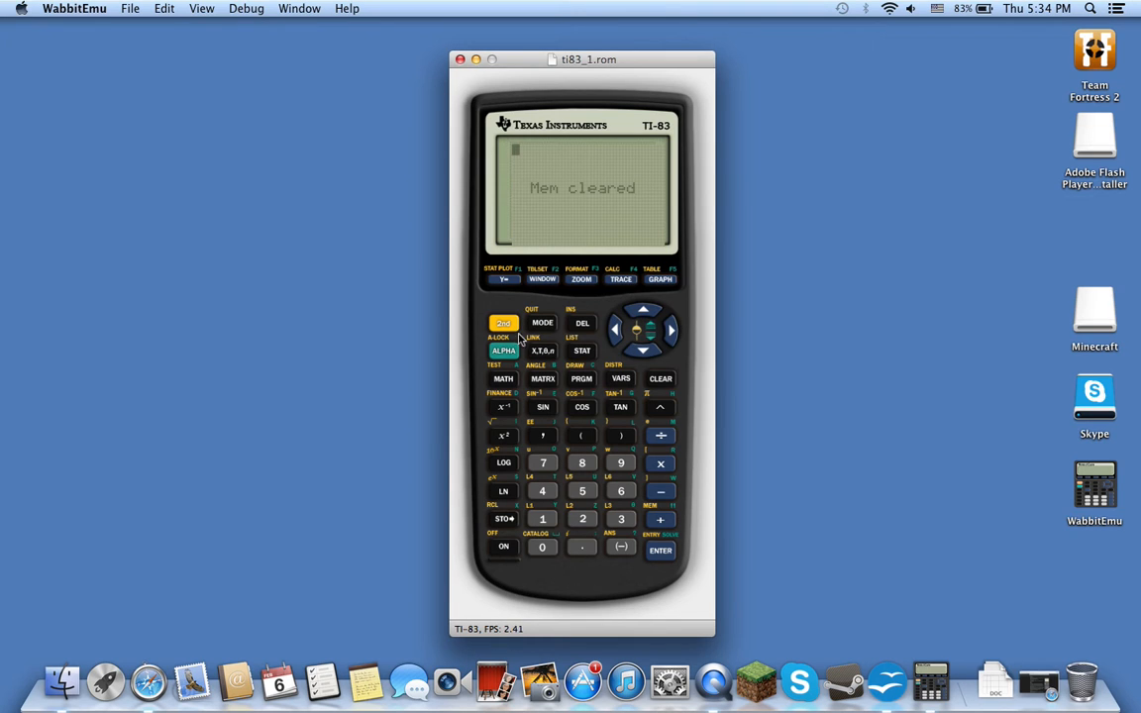
{"action": "mouse_move", "coordinate": [618, 319]}
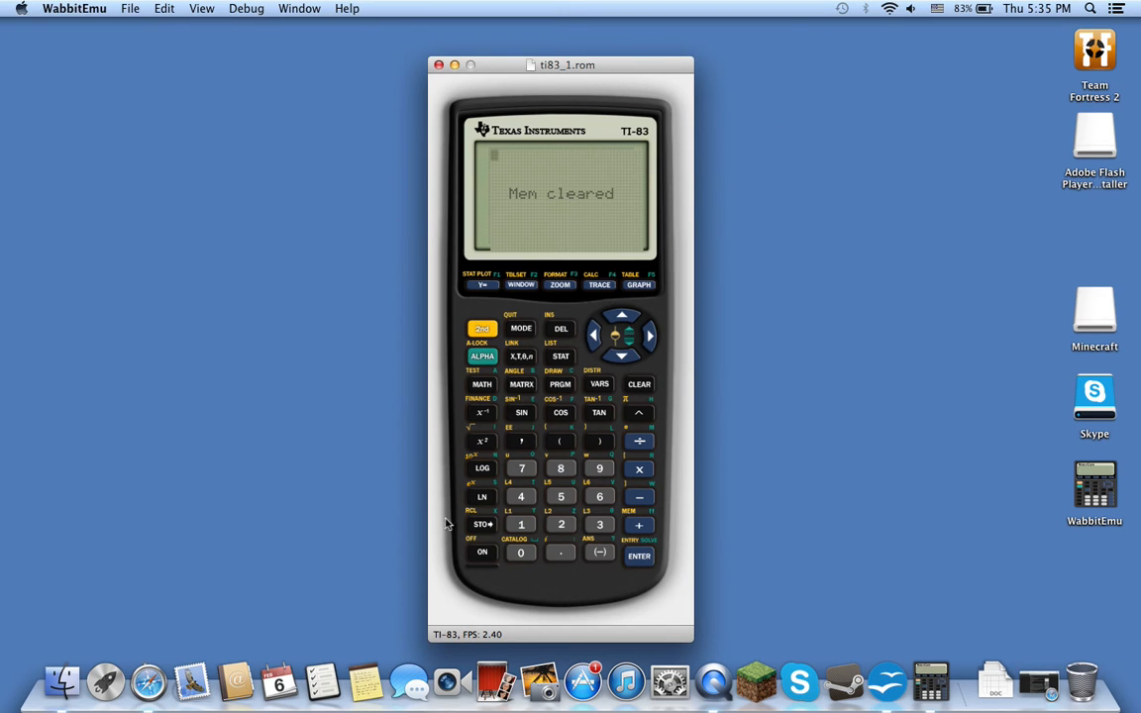
{"action": "mouse_move", "coordinate": [528, 543]}
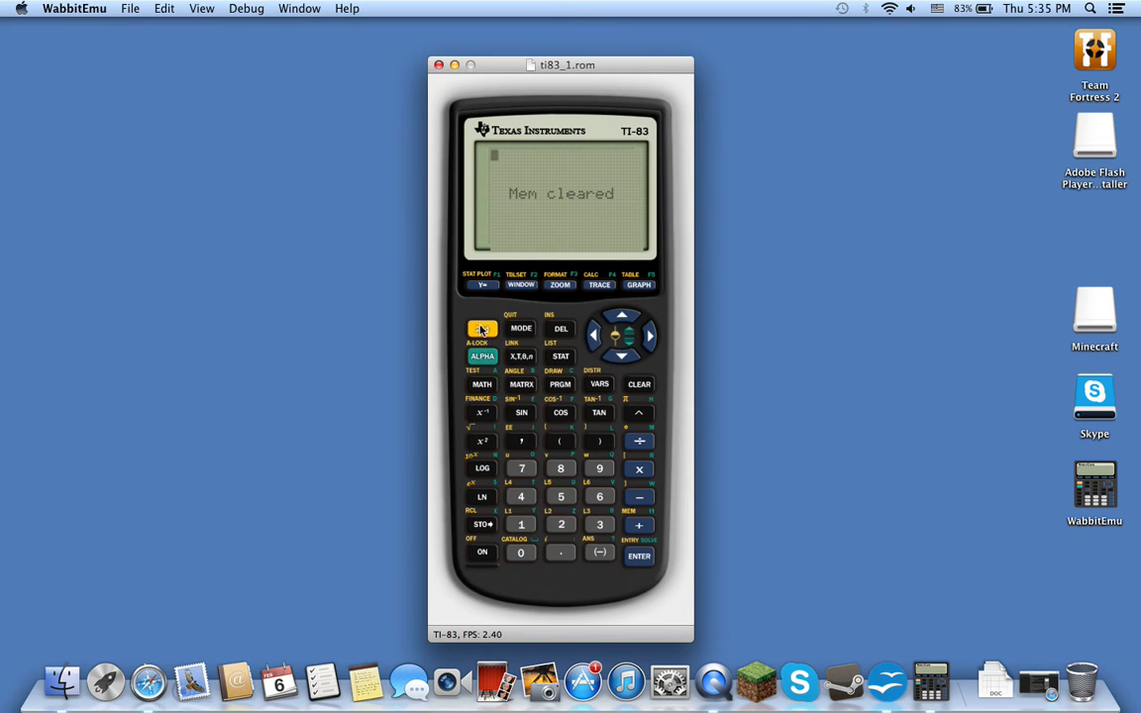
{"action": "mouse_move", "coordinate": [483, 327]}
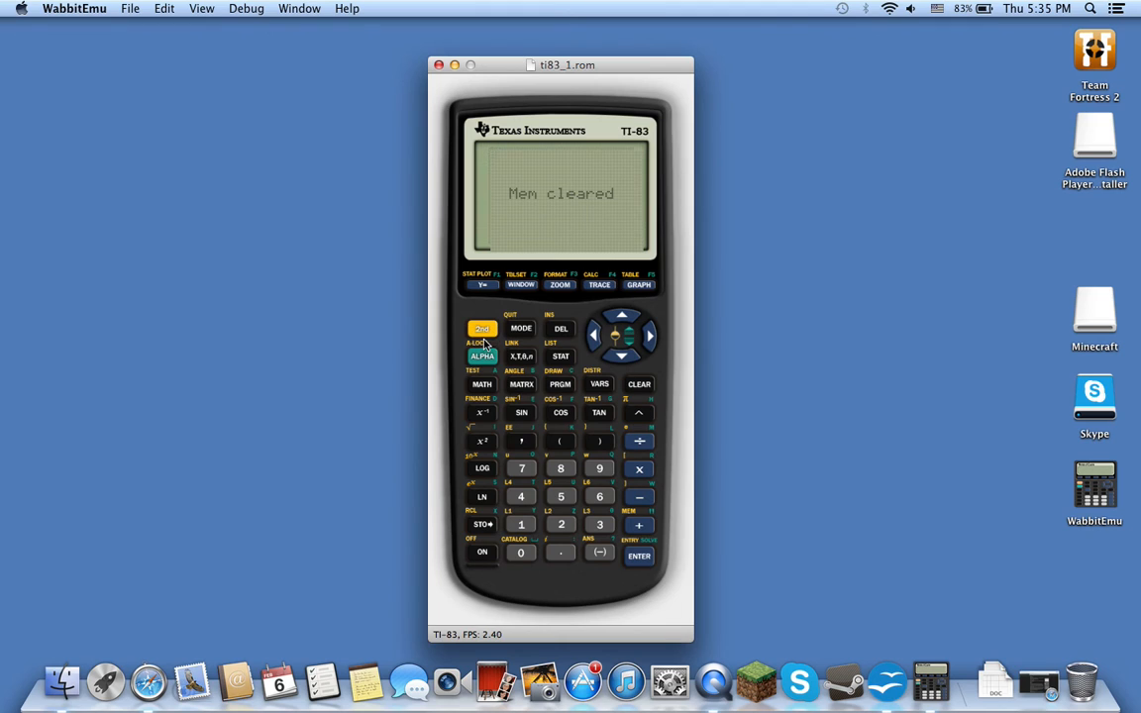
{"action": "mouse_move", "coordinate": [487, 573]}
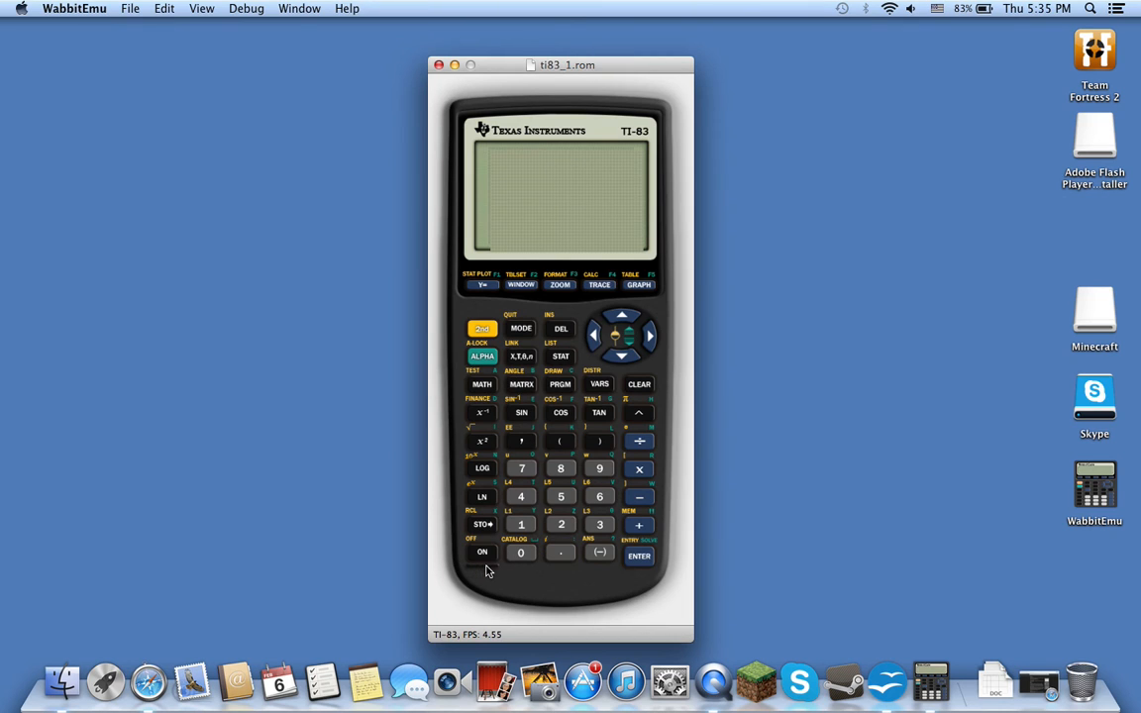
{"action": "left_click", "coordinate": [521, 524]}
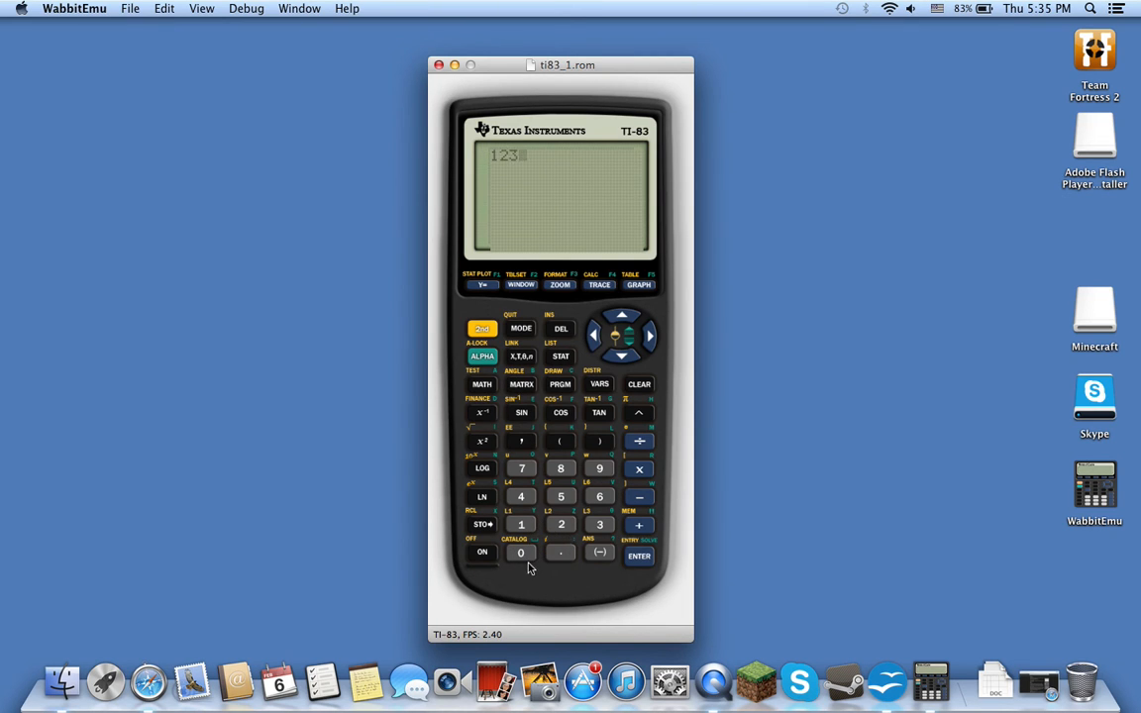
{"action": "mouse_move", "coordinate": [639, 296]}
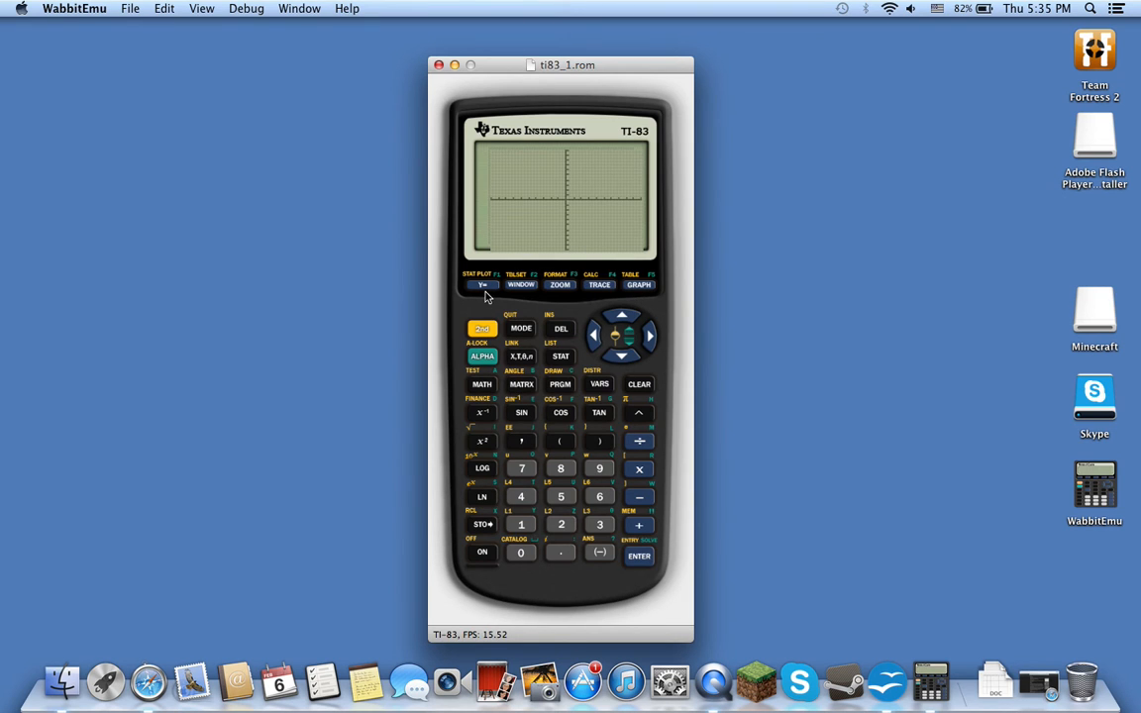
{"action": "mouse_move", "coordinate": [624, 327]}
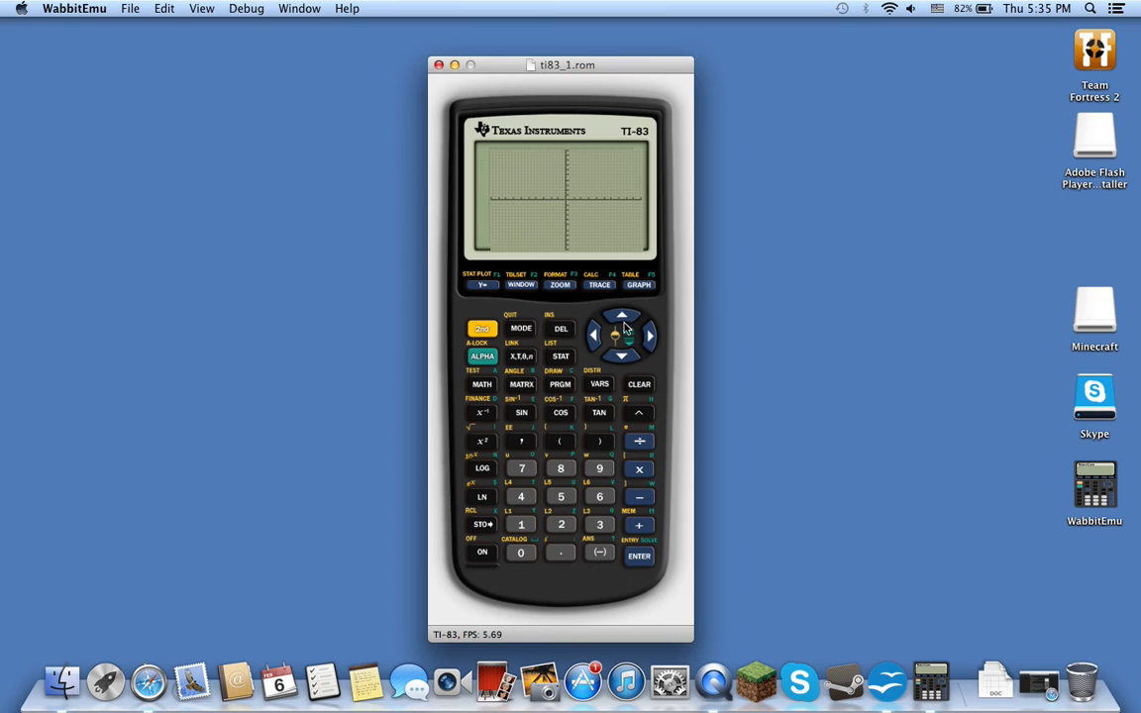
{"action": "mouse_move", "coordinate": [626, 275]}
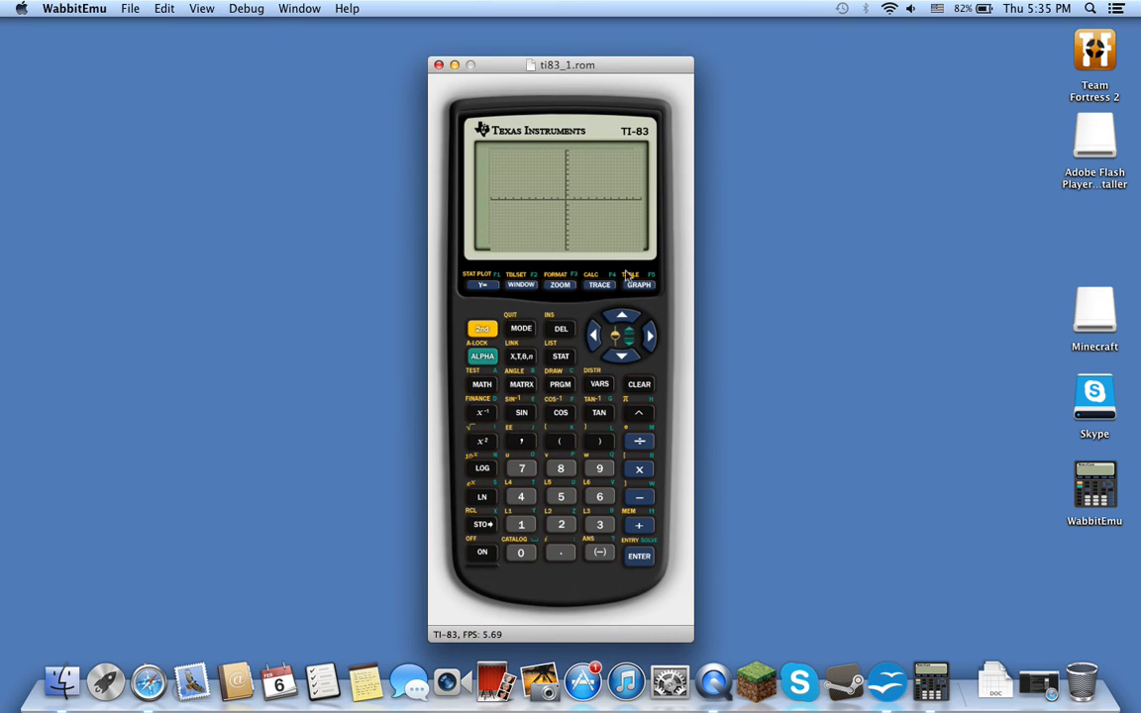
{"action": "left_click", "coordinate": [559, 284]}
{"action": "type", "text": "123"}
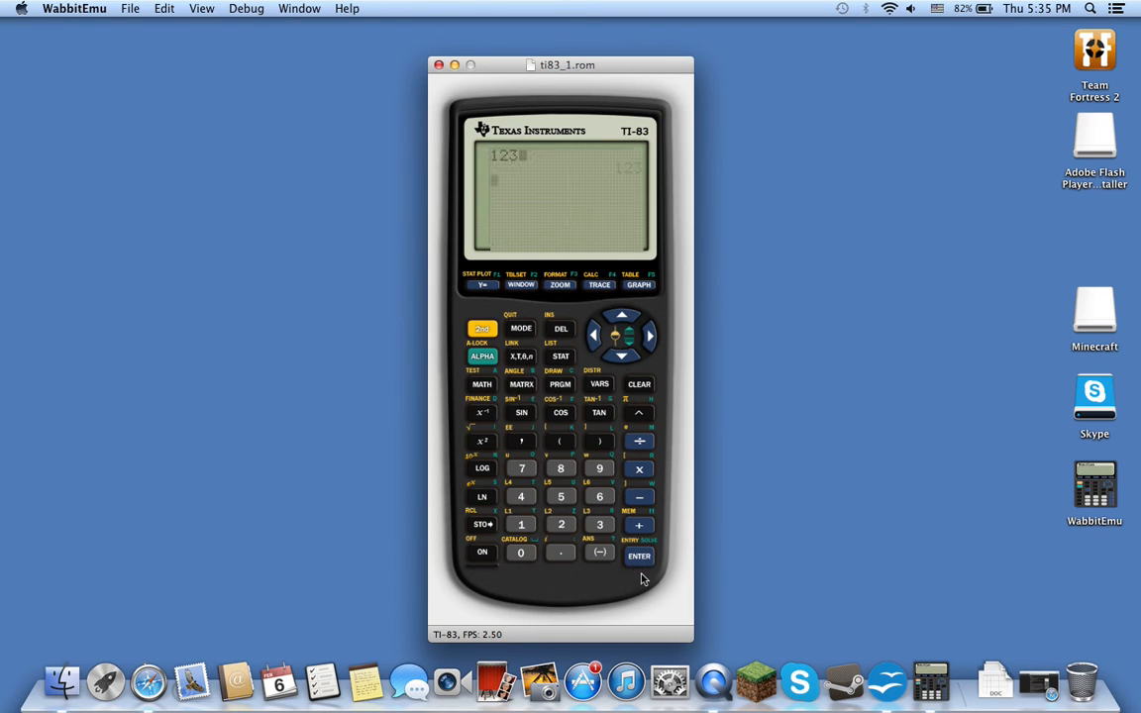
{"action": "left_click", "coordinate": [639, 556]}
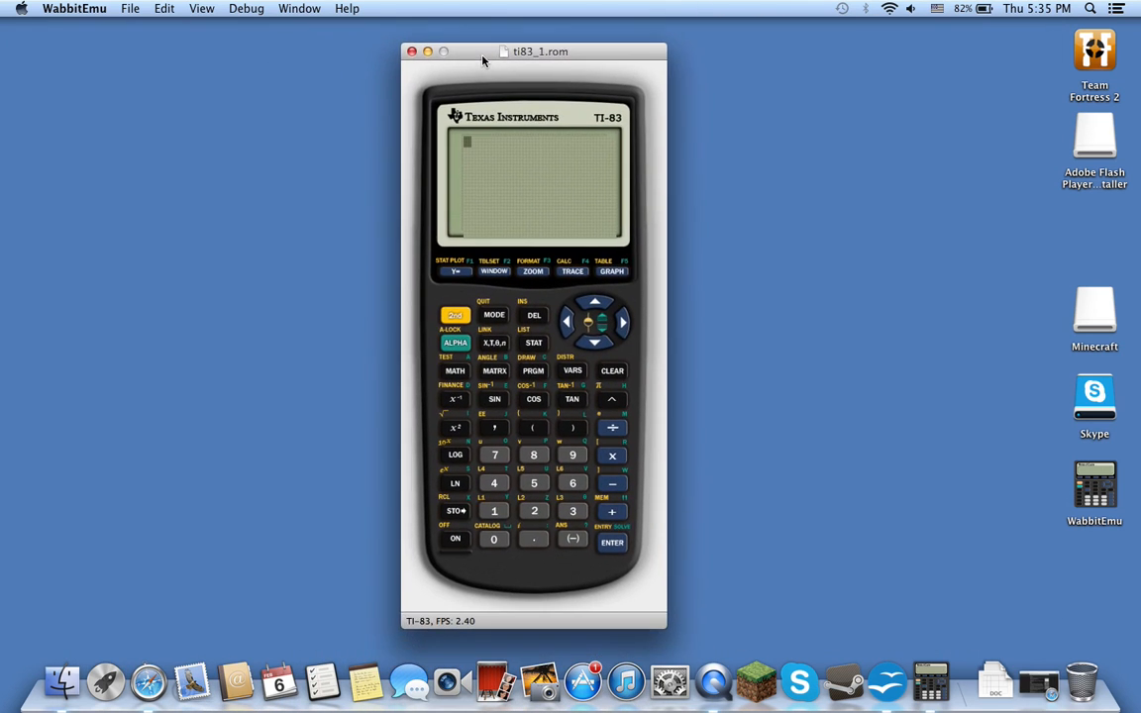
Shift the ti83_1.rom window rightward and bring Safari to the front.
{"action": "left_click_drag", "start_coordinate": [534, 51], "coordinate": [572, 50]}
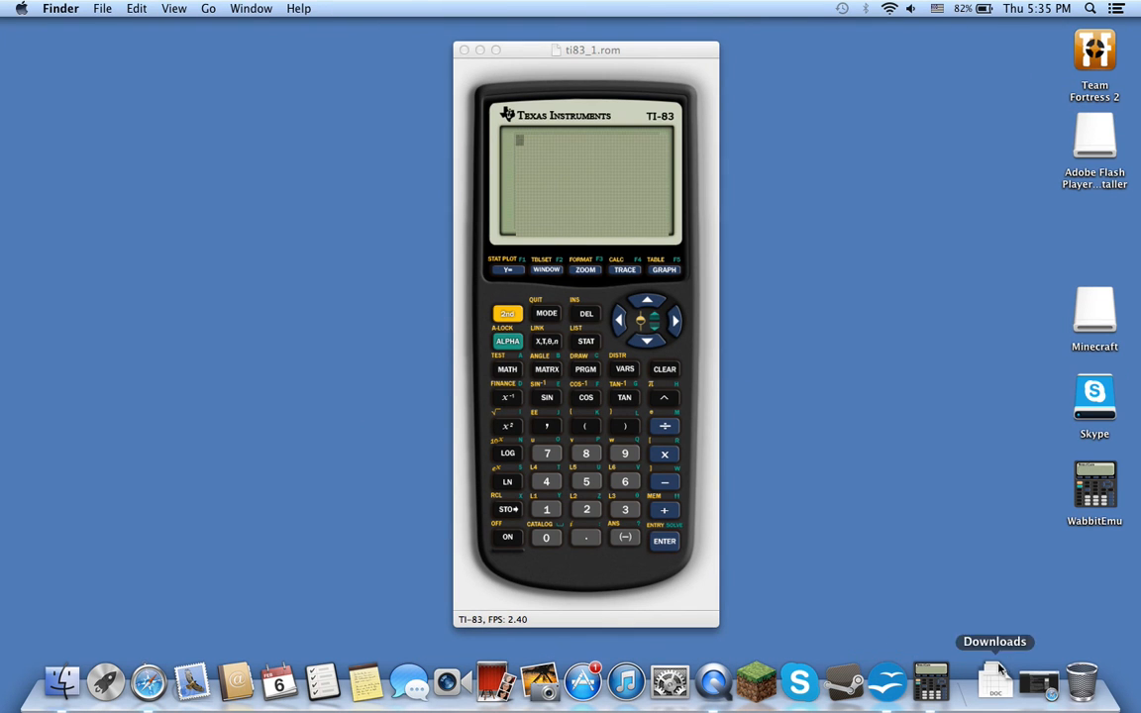
{"action": "left_click", "coordinate": [148, 680]}
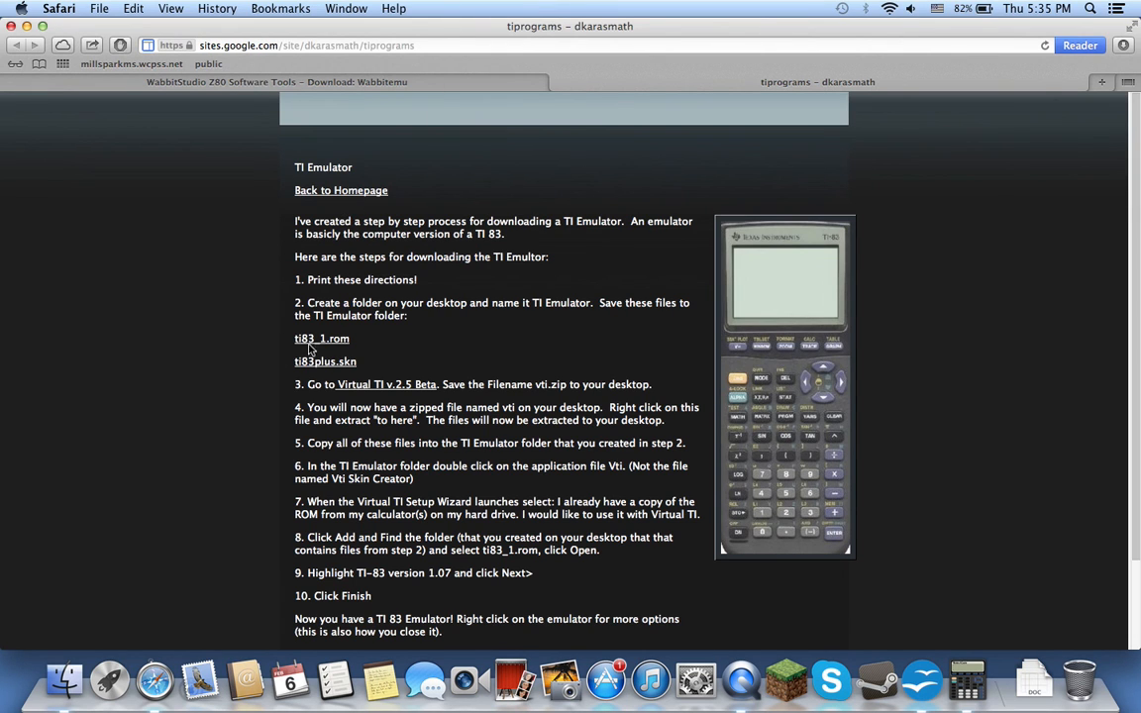
{"action": "mouse_move", "coordinate": [336, 71]}
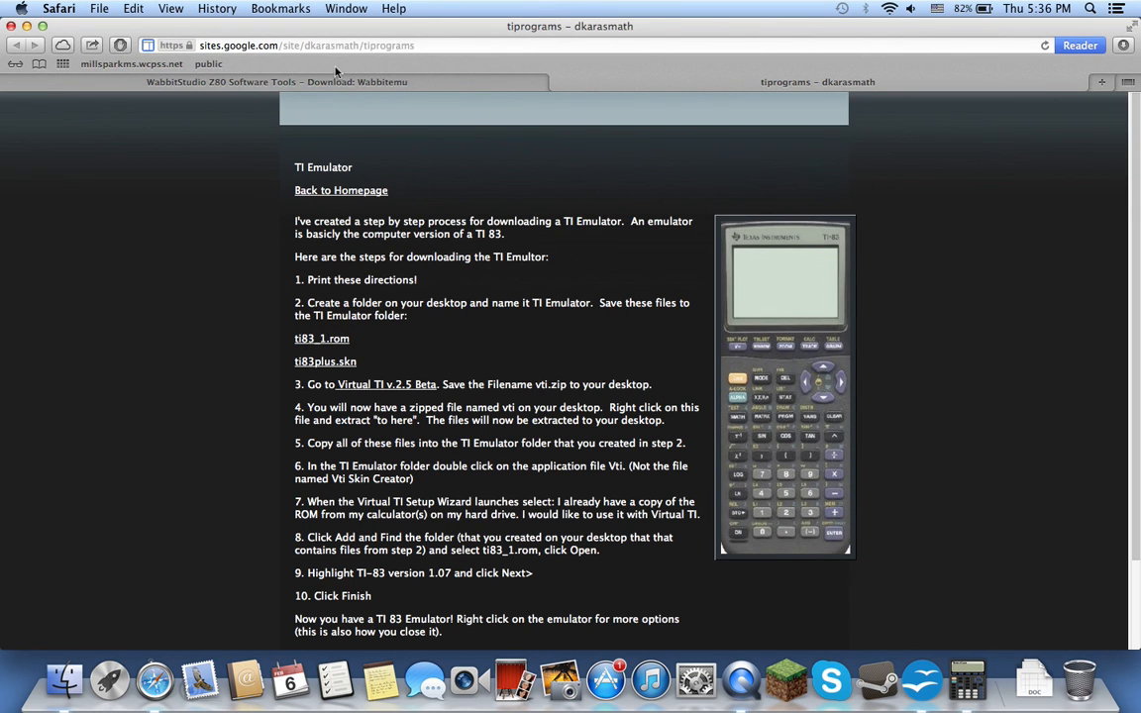
Switch to the 'WabbitStudio Z80 Software Tools – Download: Wabbitemu' Safari tab.
{"action": "left_click", "coordinate": [277, 81]}
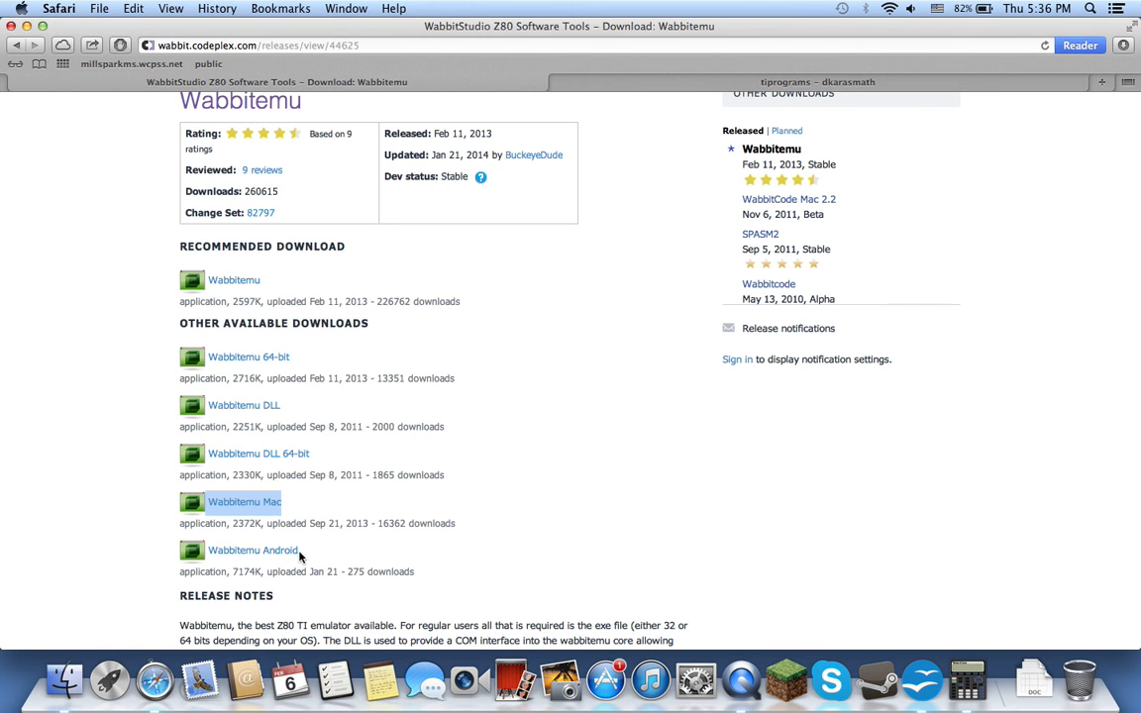
{"action": "mouse_move", "coordinate": [553, 439]}
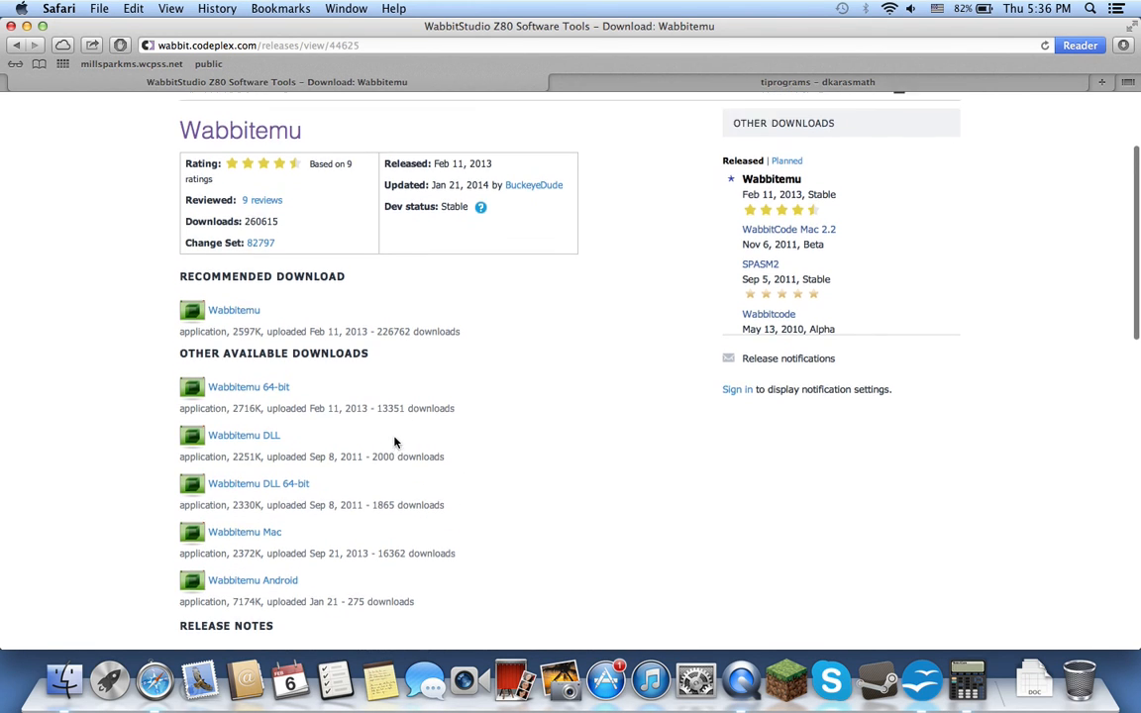
Scroll through the Wabbitemu release downloads, then go to the WabbitStudio project HOME page.
{"action": "scroll", "scroll_direction": "up", "scroll_amount": 3}
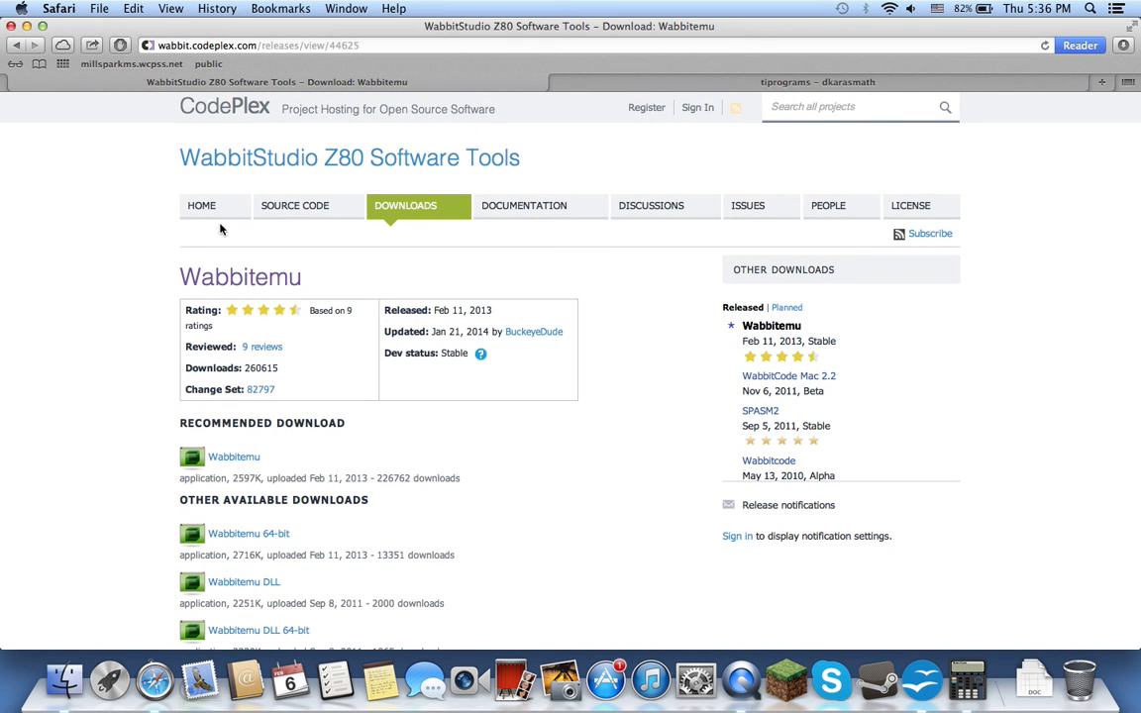
{"action": "scroll", "scroll_direction": "down", "scroll_amount": 3}
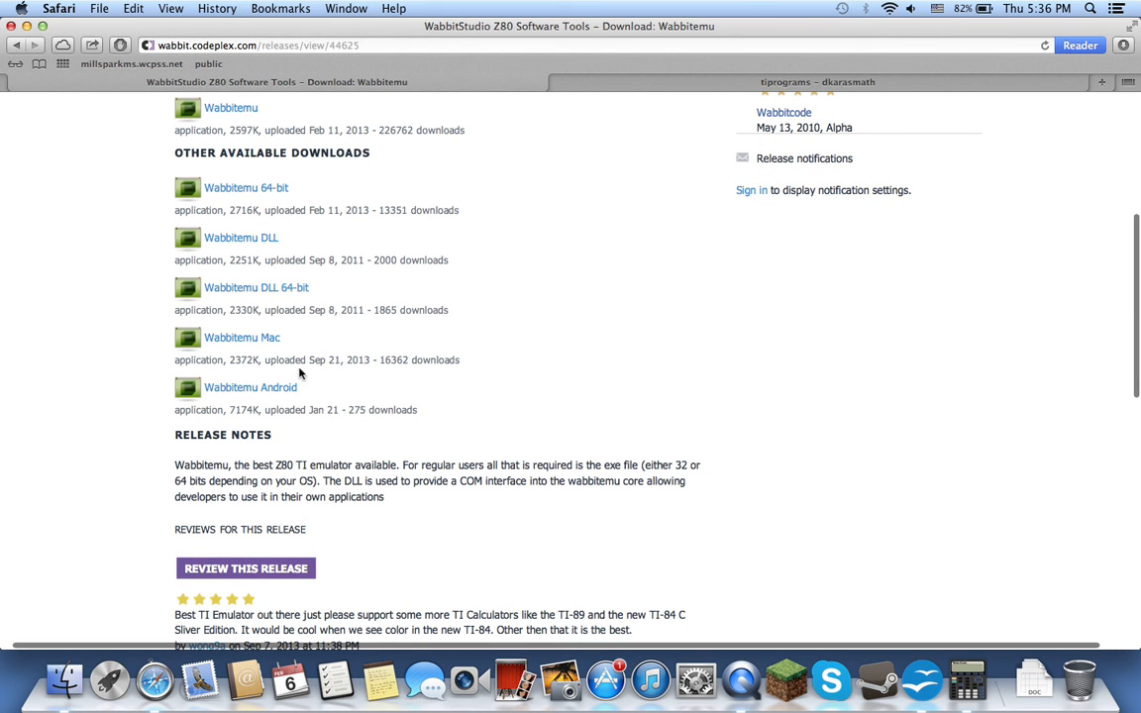
{"action": "scroll", "scroll_direction": "down", "scroll_amount": 3}
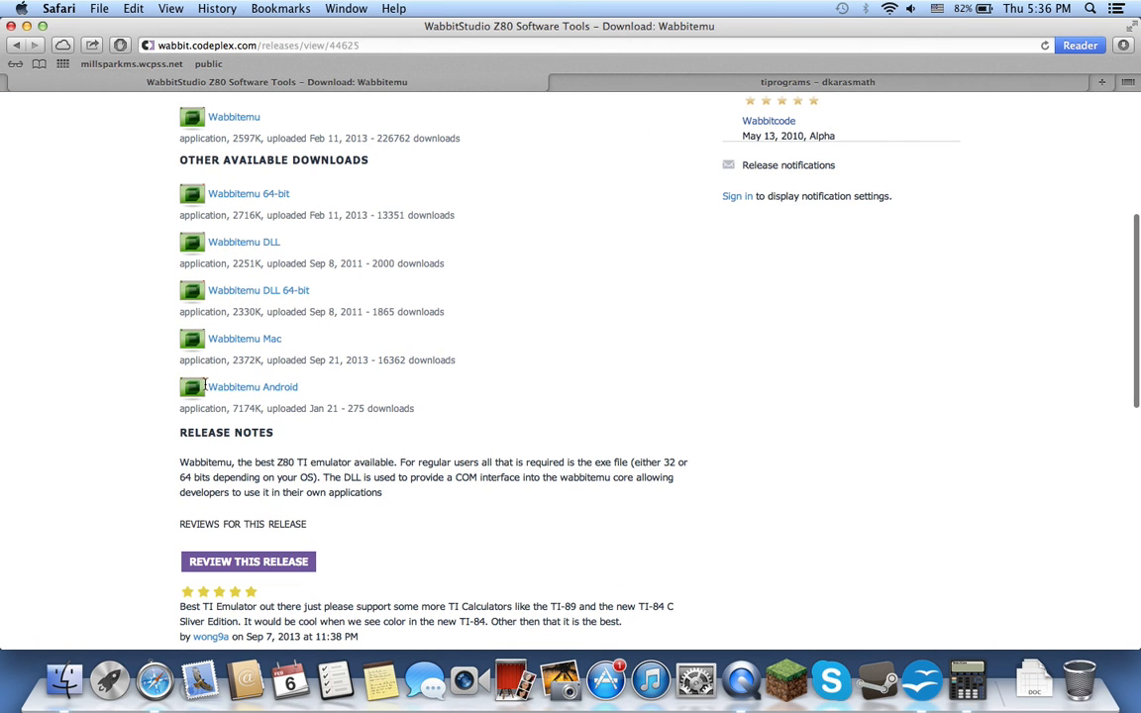
{"action": "mouse_move", "coordinate": [175, 330]}
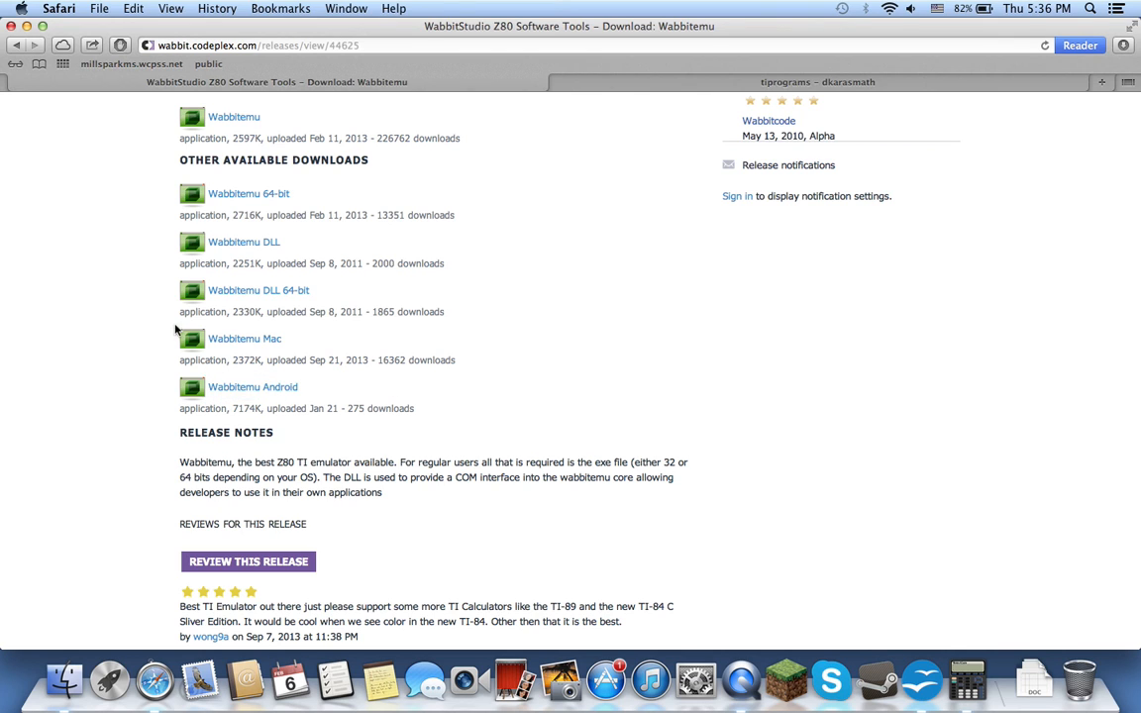
{"action": "mouse_move", "coordinate": [310, 404]}
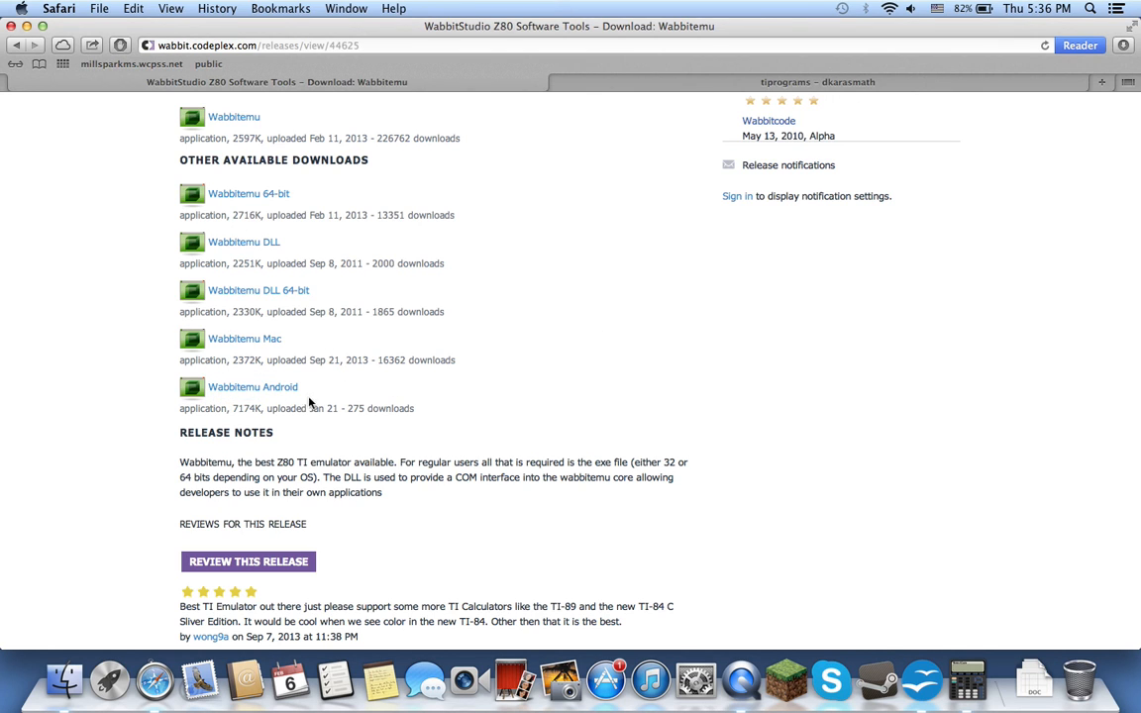
{"action": "mouse_move", "coordinate": [356, 249]}
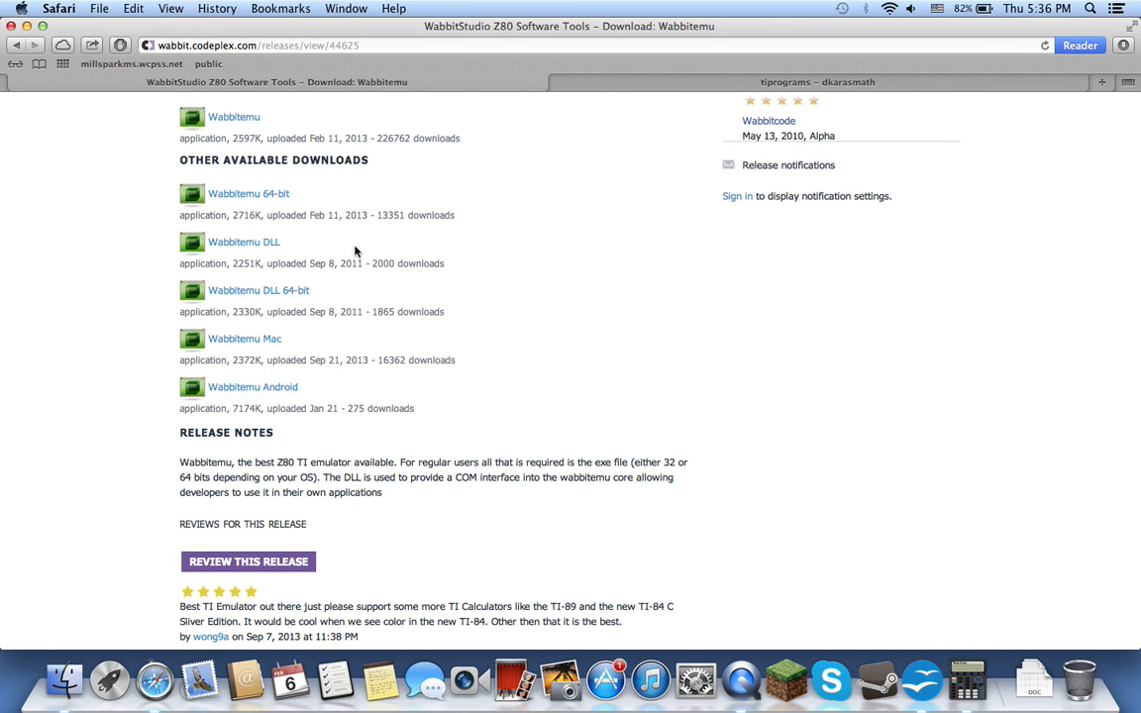
{"action": "scroll", "scroll_direction": "up", "scroll_amount": 3}
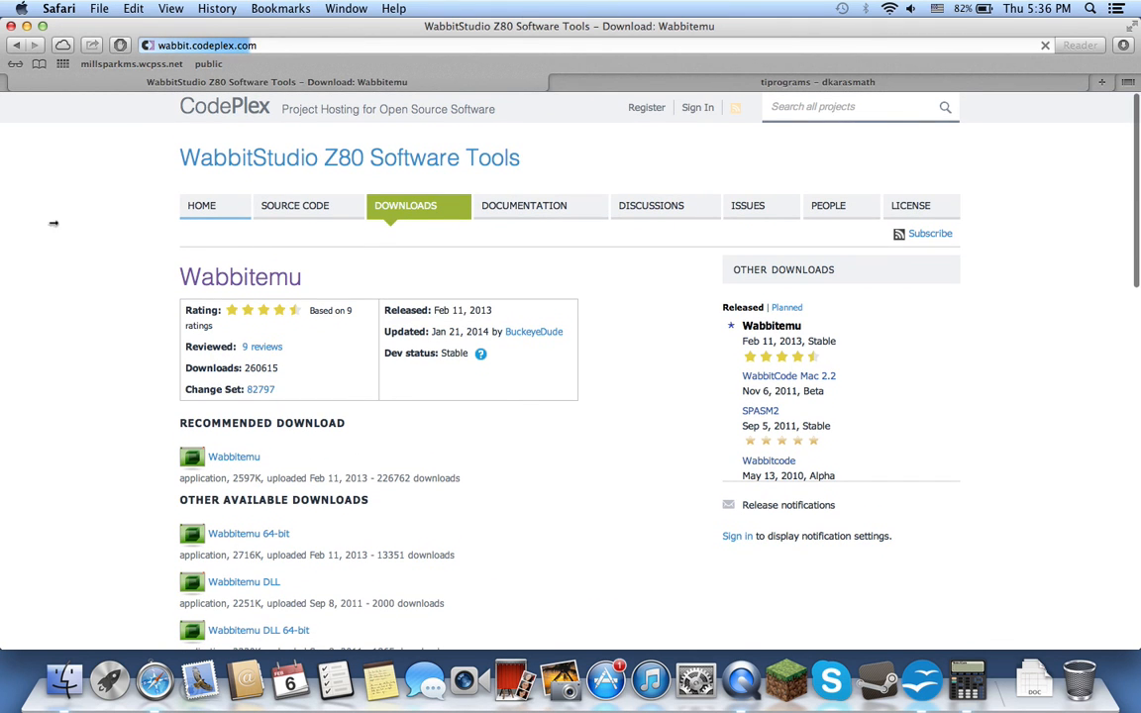
{"action": "left_click", "coordinate": [201, 205]}
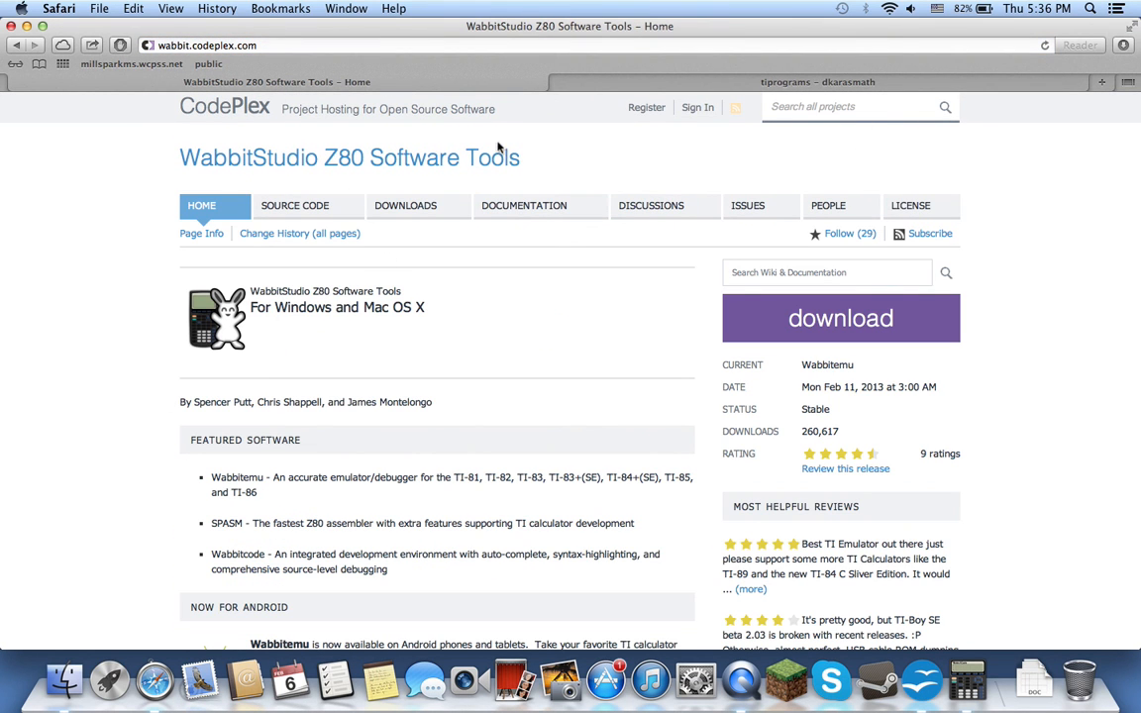